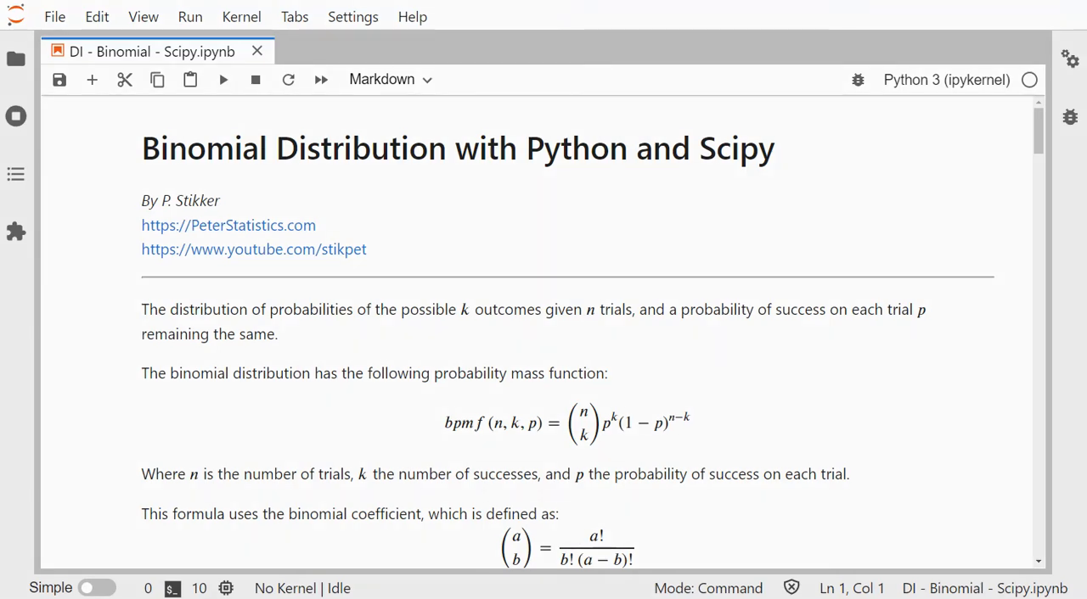
mouse_move(259, 357)
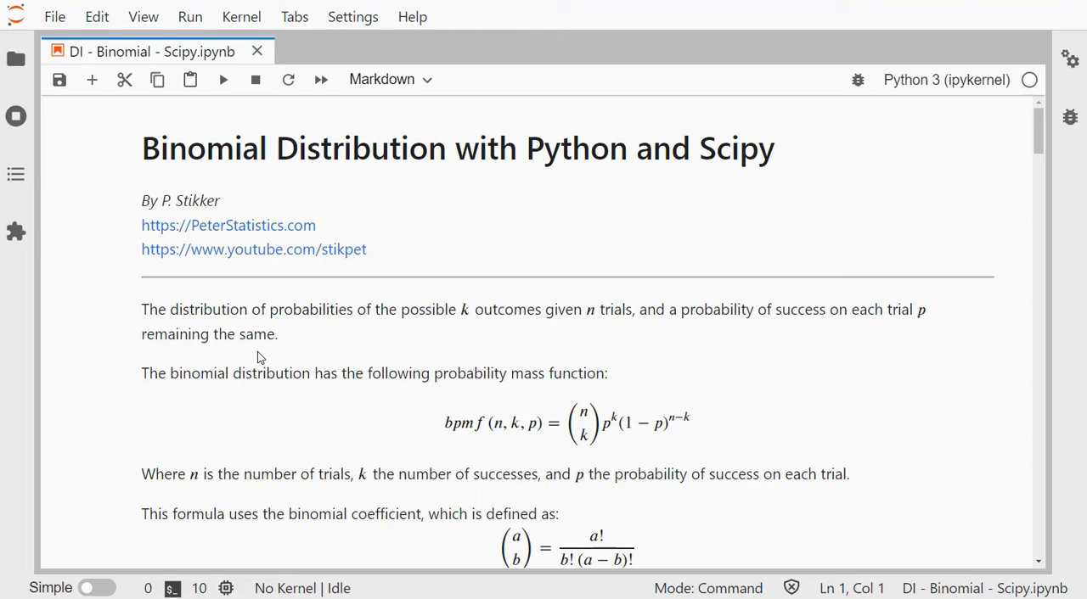
mouse_move(359, 356)
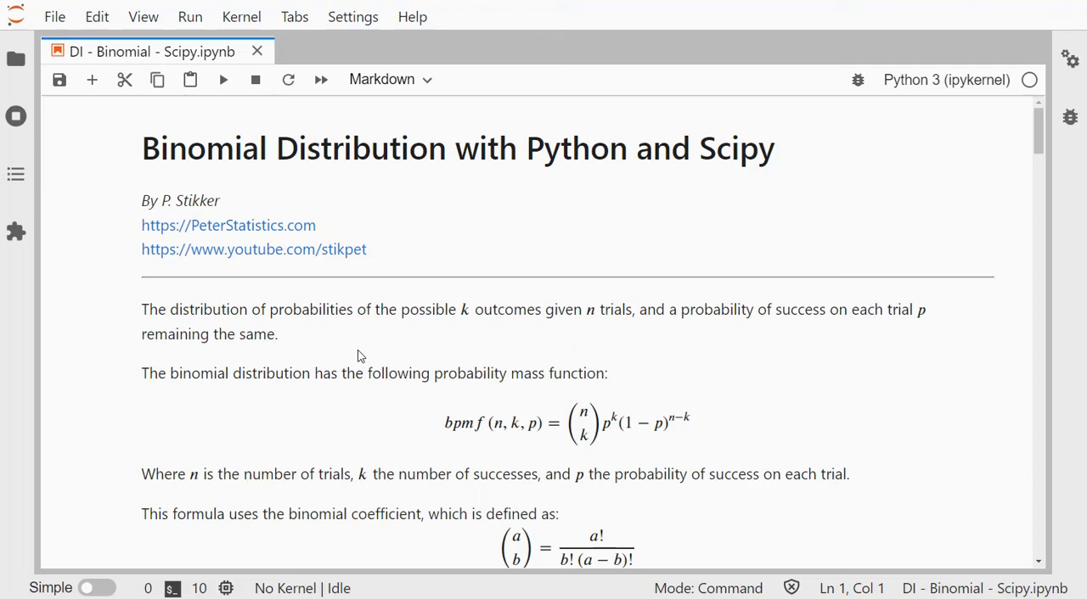
Scroll through the notebook and select the explanation cell below the import cell
scroll("down", 3)
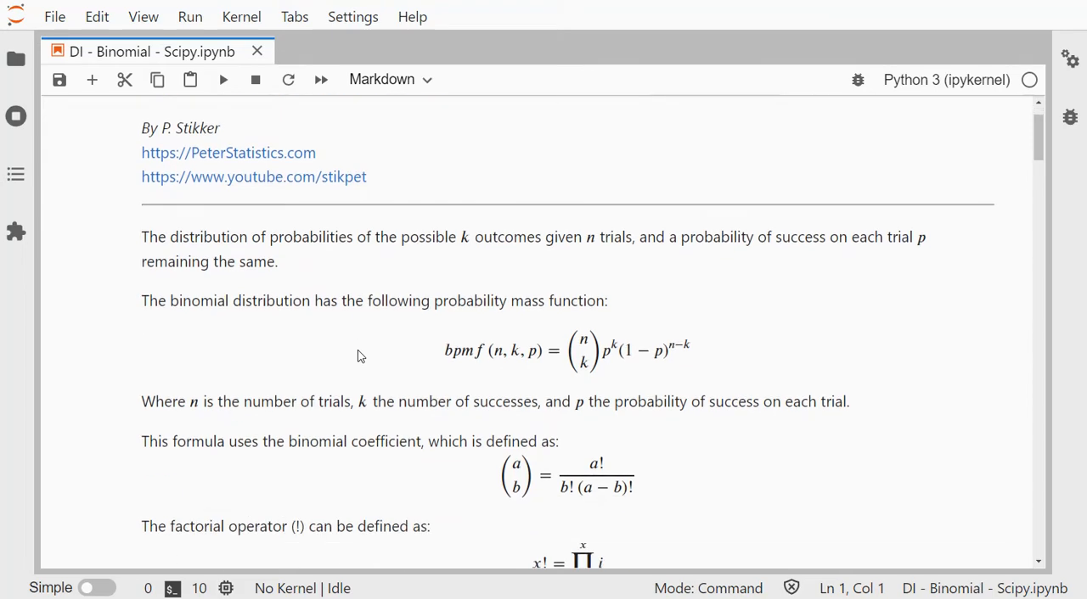
scroll("up", 3)
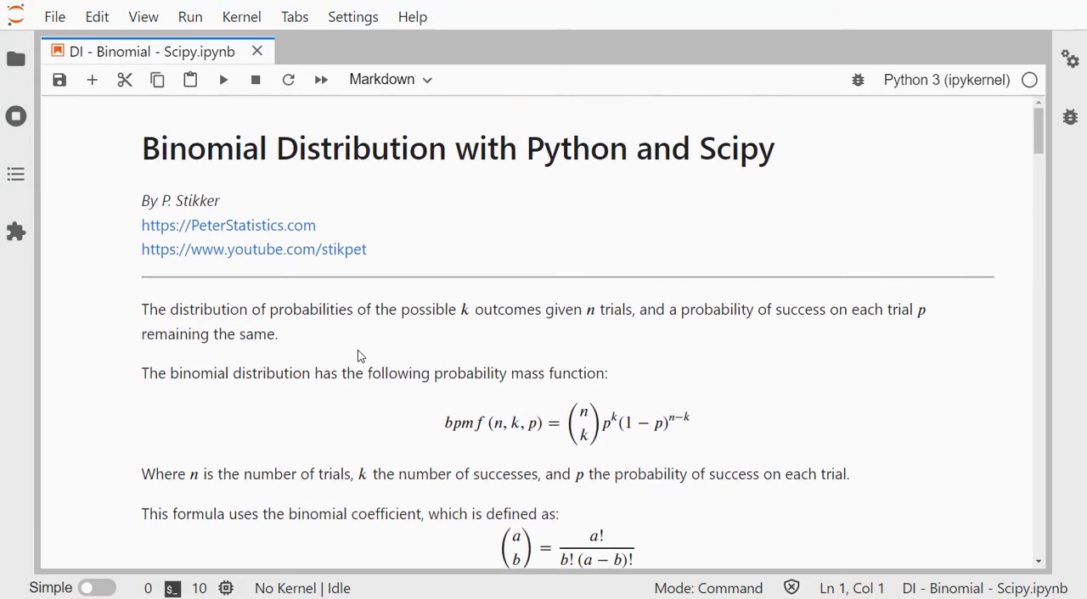
mouse_move(385, 322)
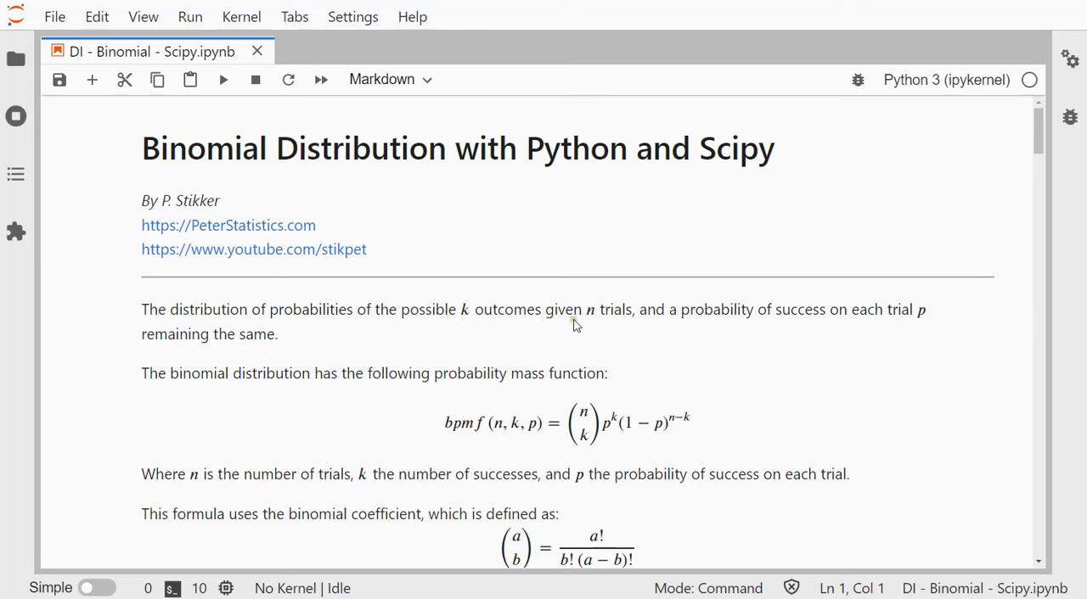
mouse_move(433, 331)
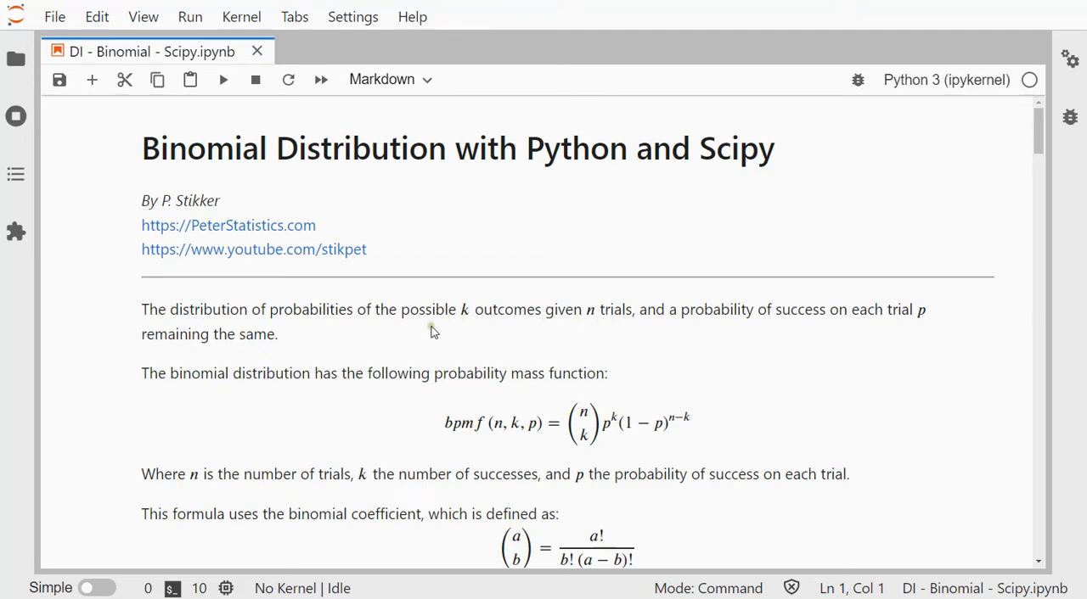
mouse_move(417, 331)
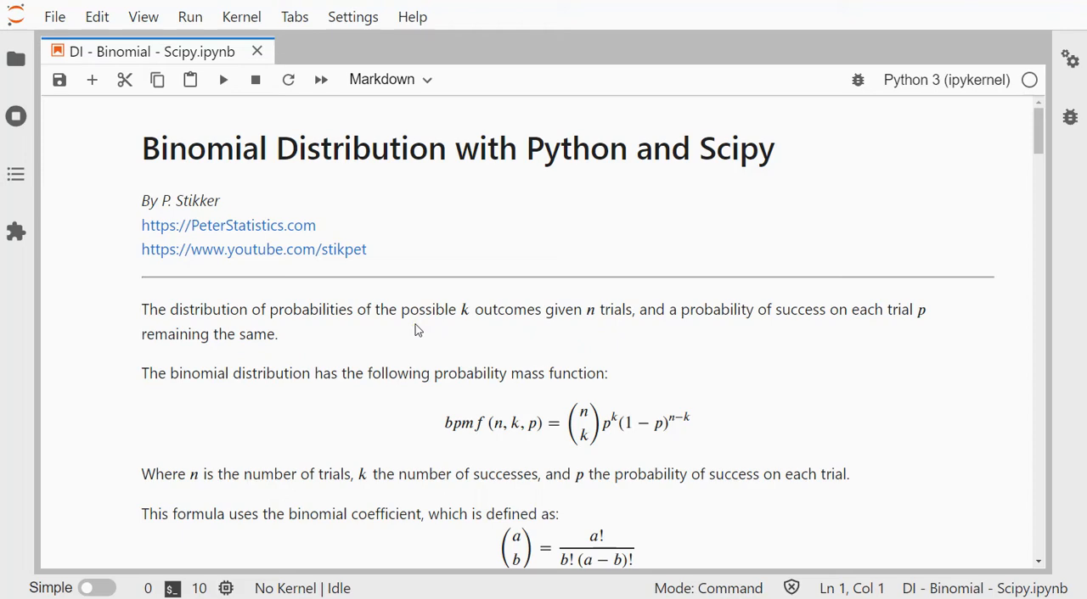
scroll("down", 3)
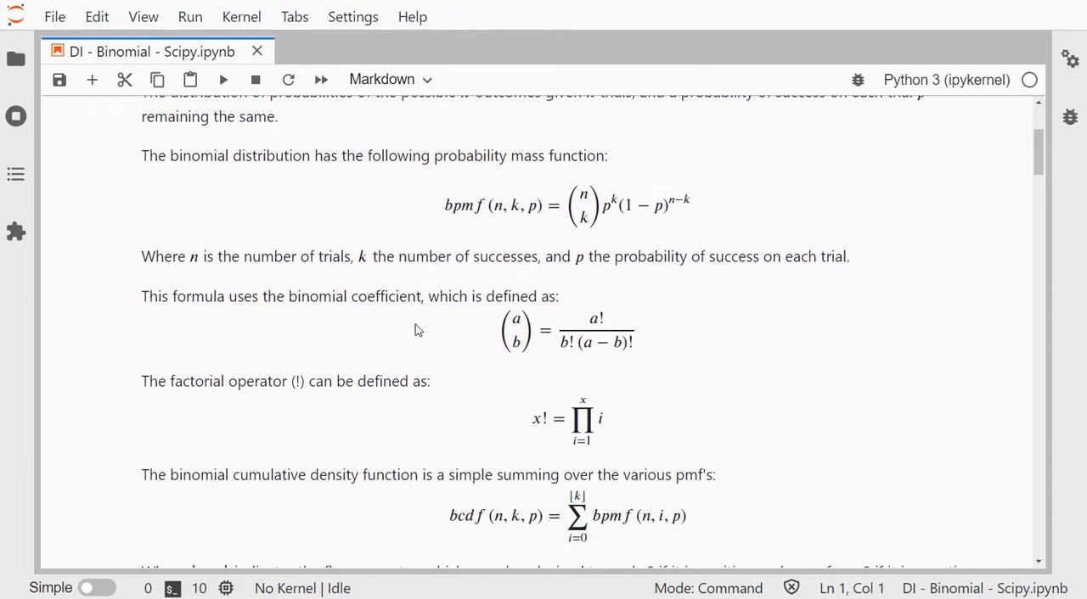
scroll("down", 3)
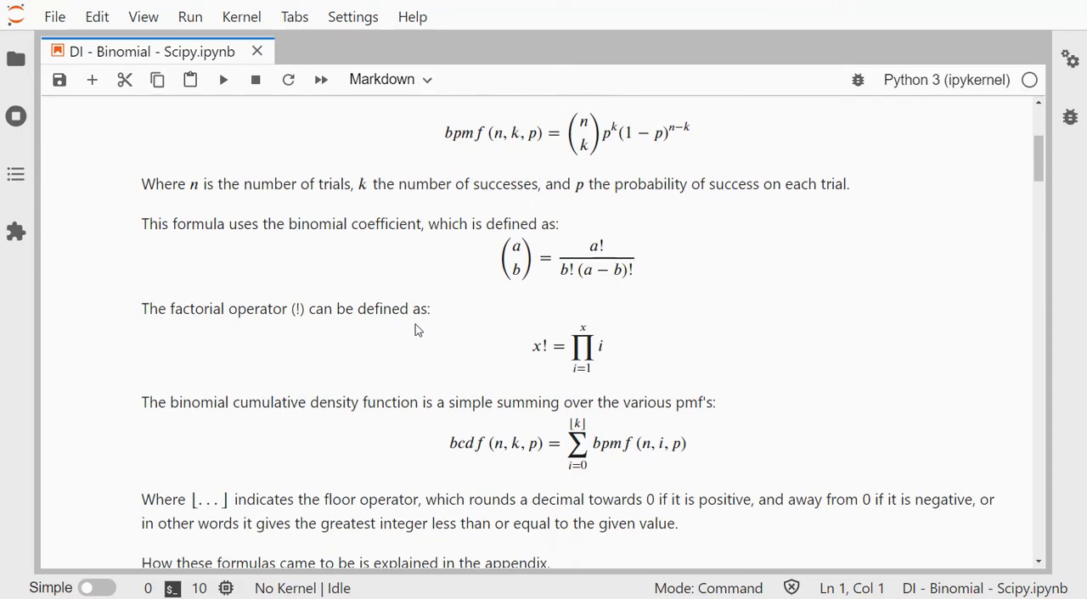
mouse_move(457, 142)
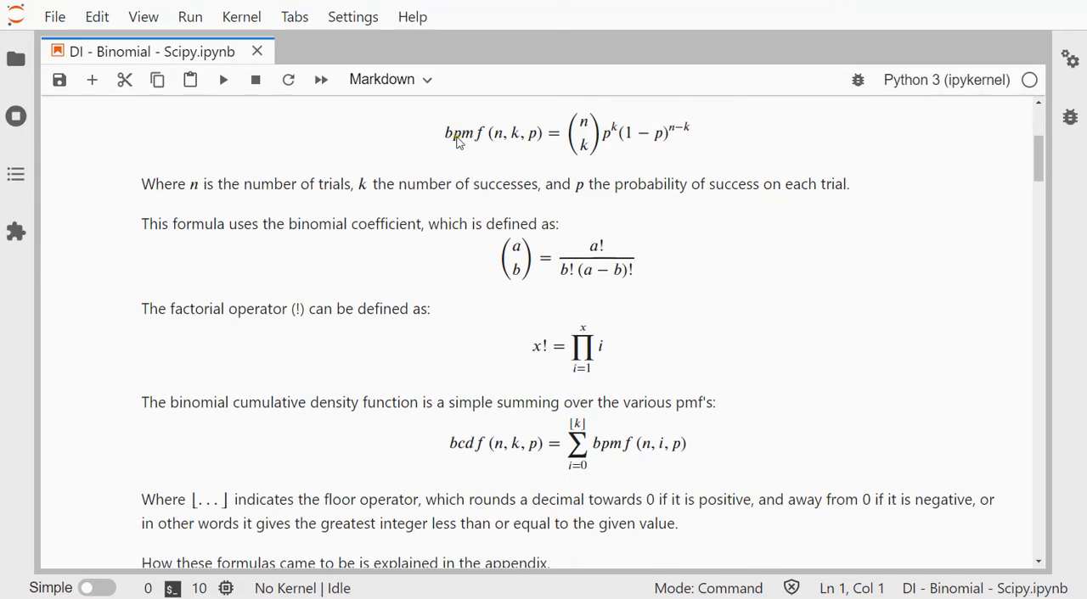
mouse_move(612, 154)
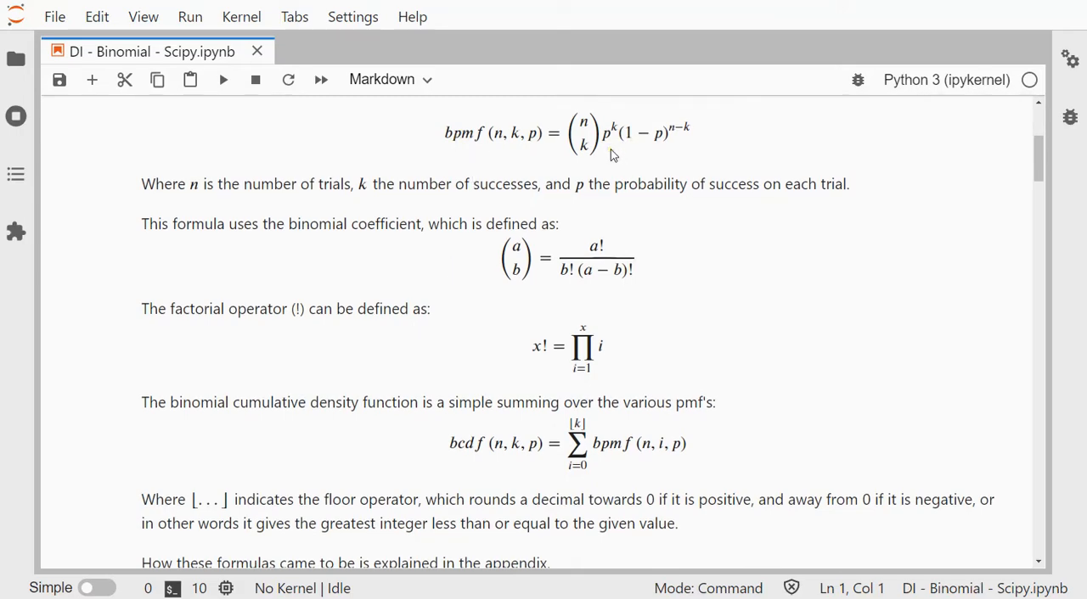
mouse_move(546, 236)
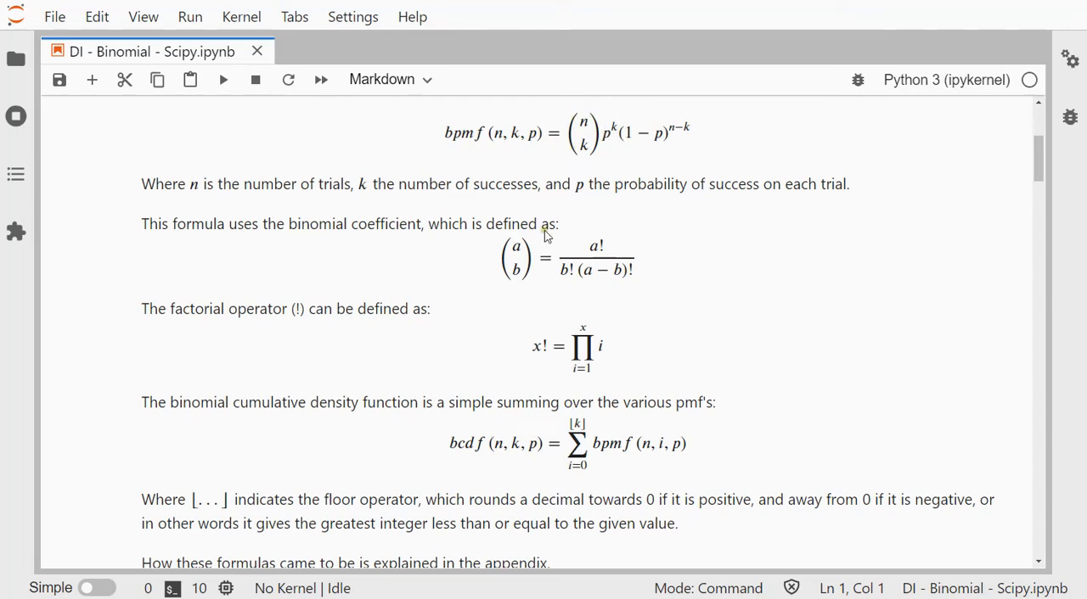
mouse_move(605, 254)
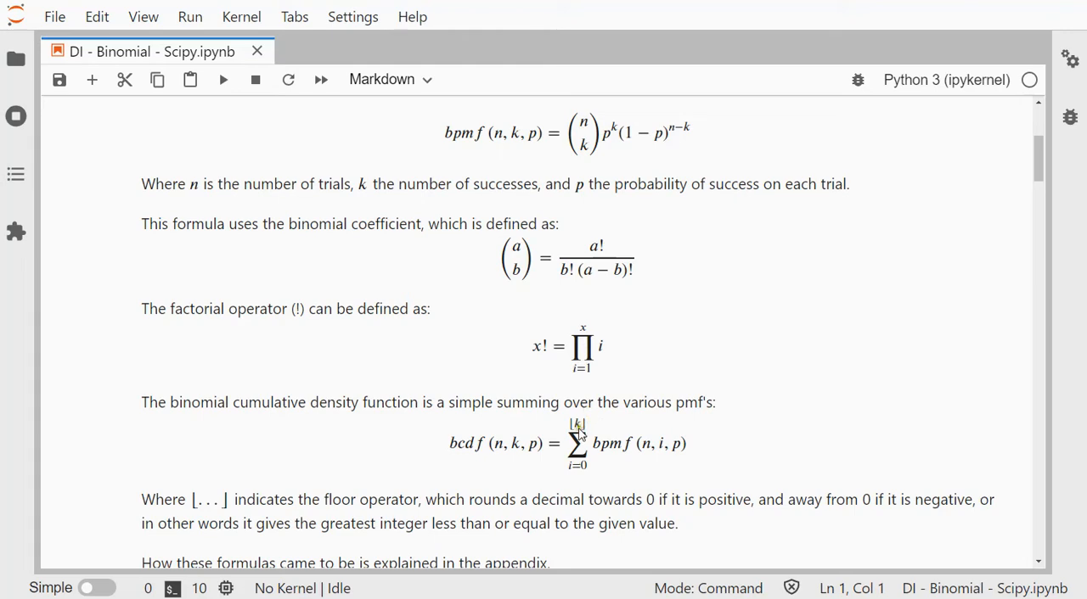
mouse_move(462, 458)
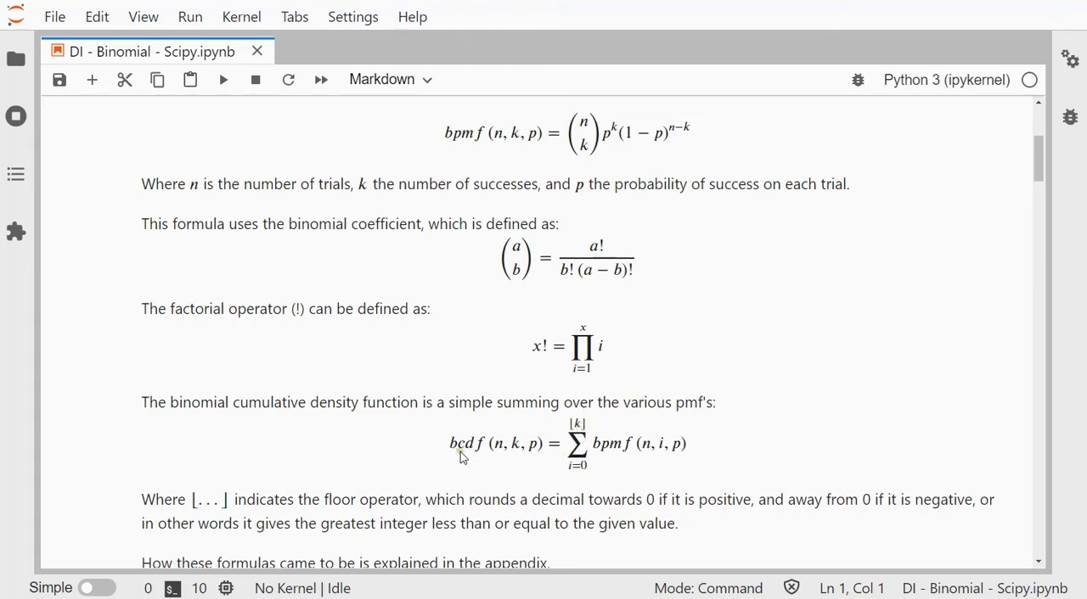
mouse_move(621, 453)
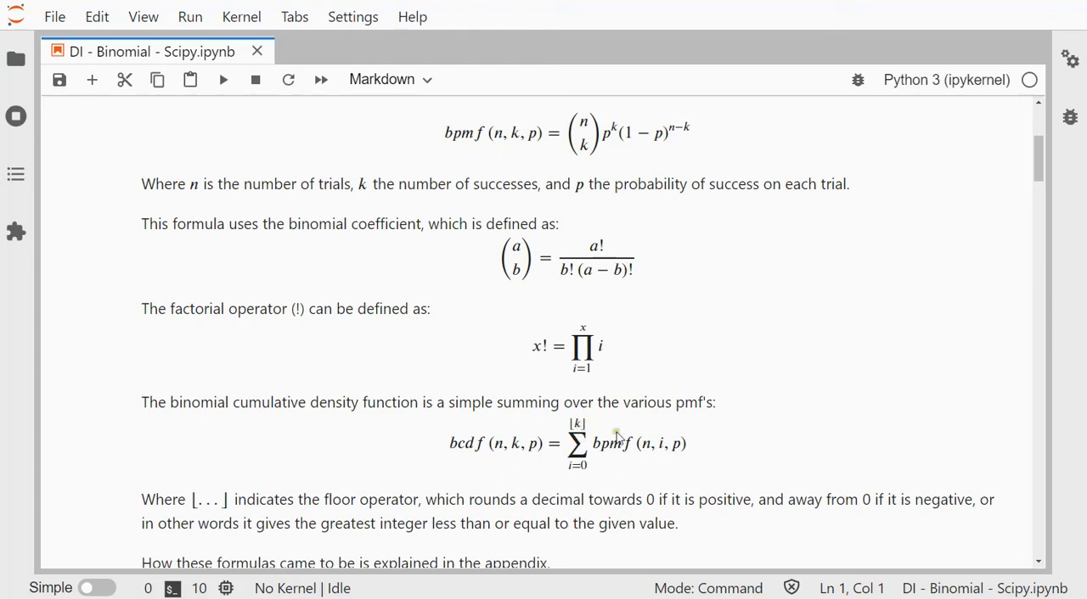
mouse_move(596, 460)
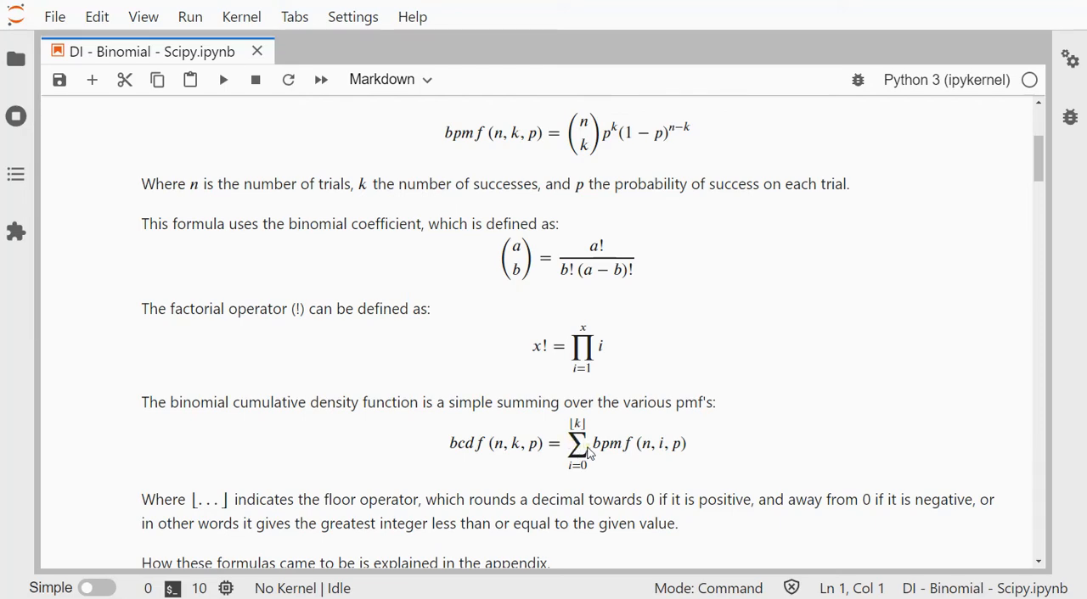
mouse_move(584, 433)
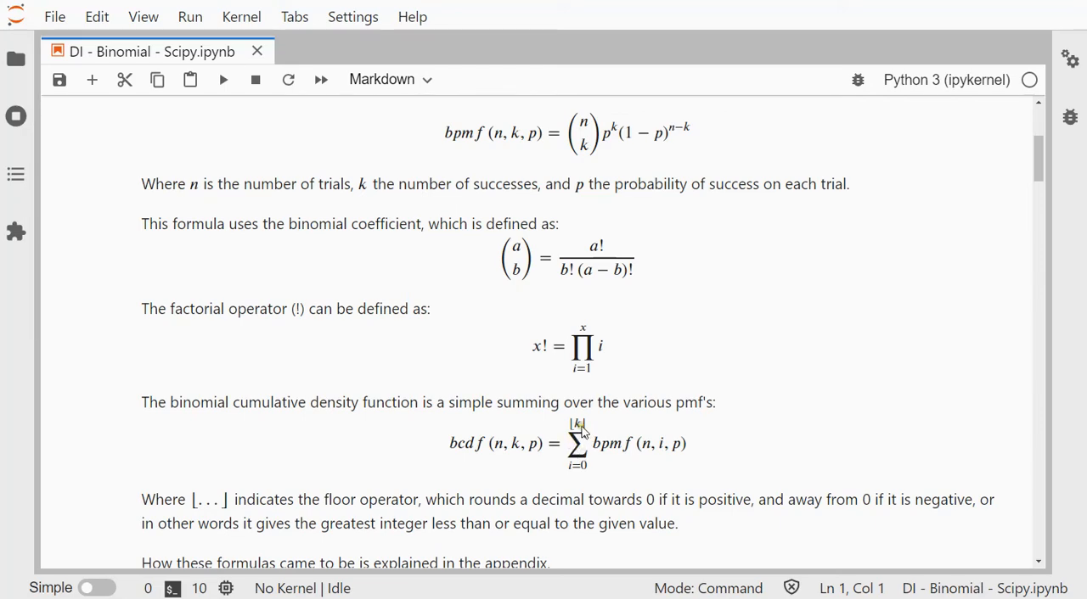
mouse_move(597, 453)
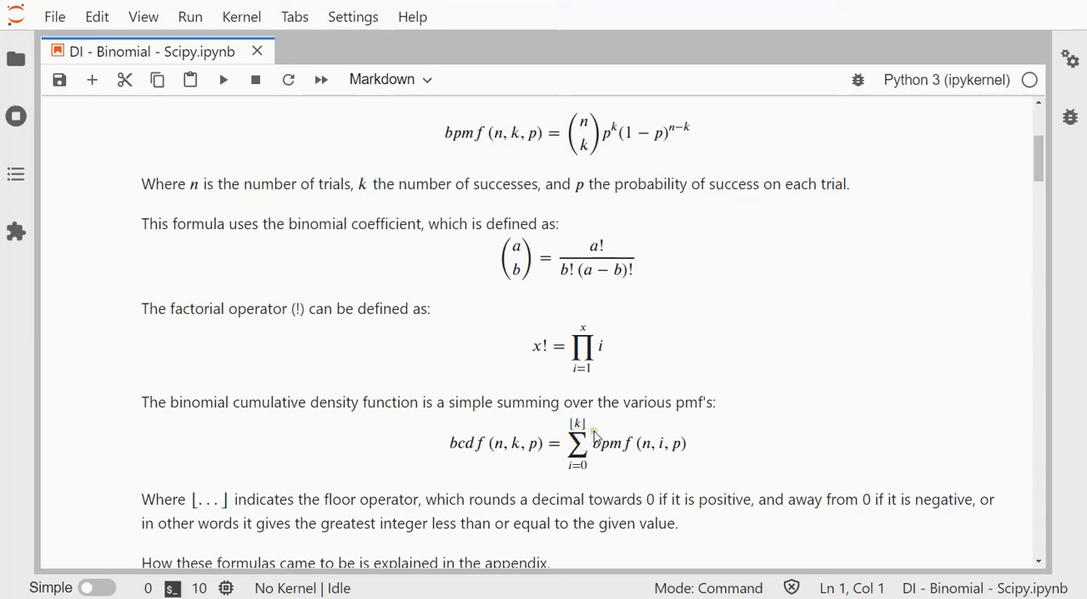
scroll("down", 3)
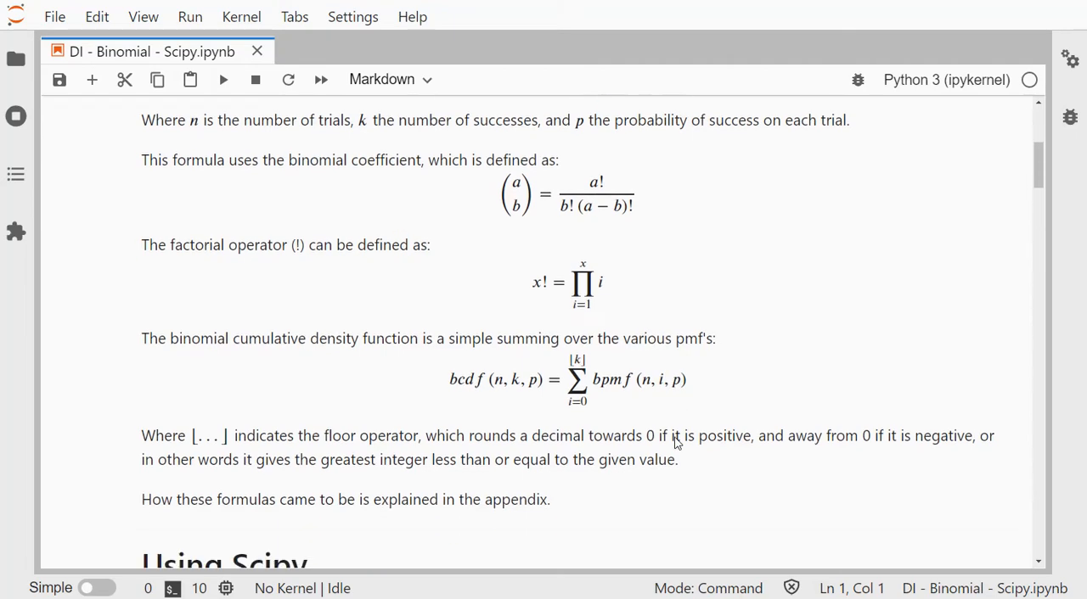
scroll("down", 3)
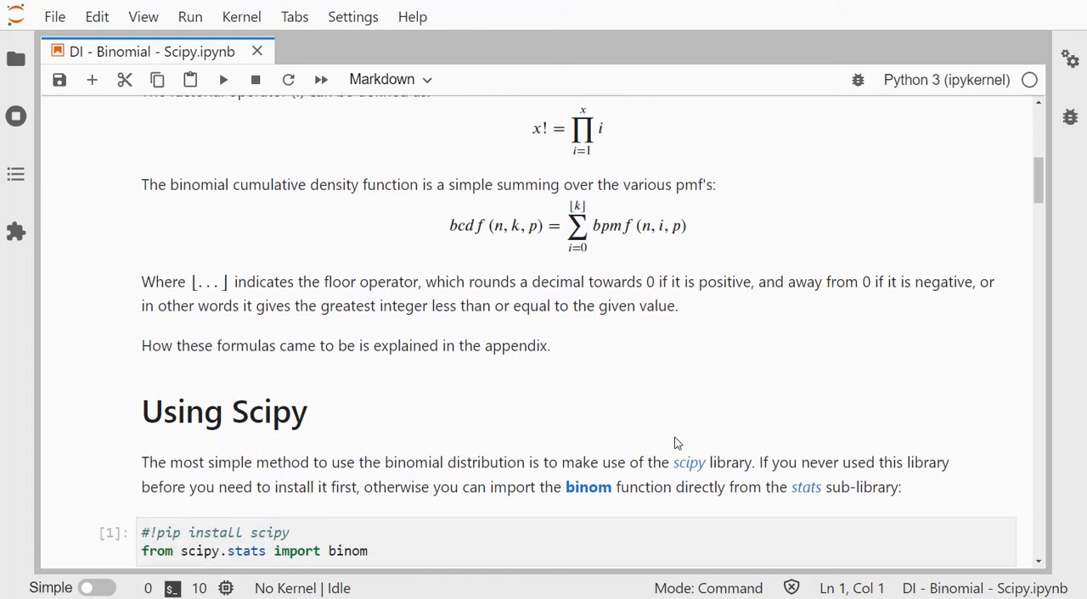
scroll("down", 3)
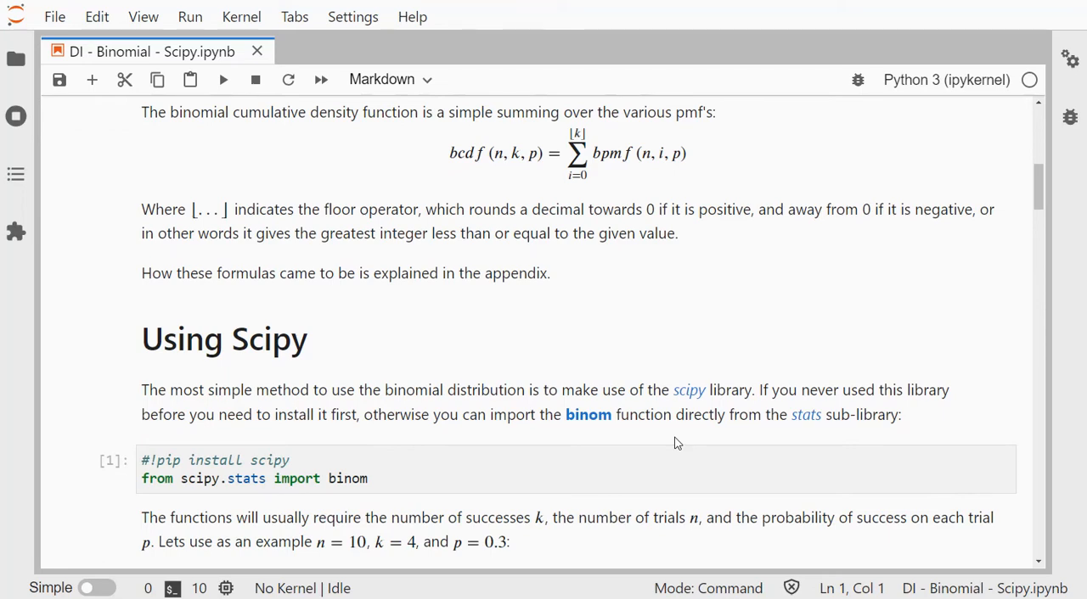
mouse_move(652, 440)
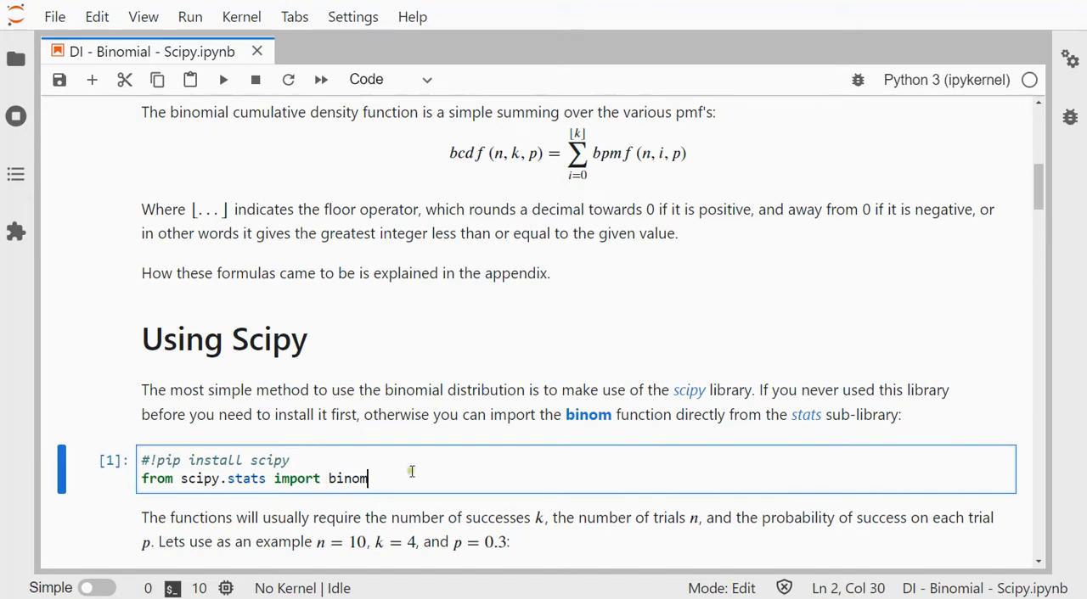
scroll("down", 3)
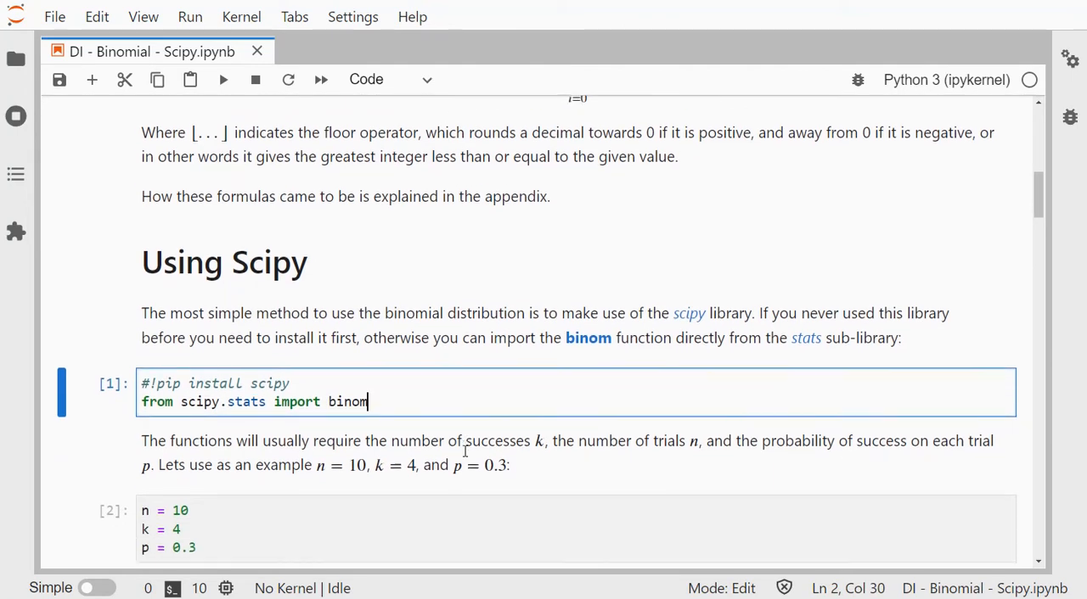
scroll("down", 3)
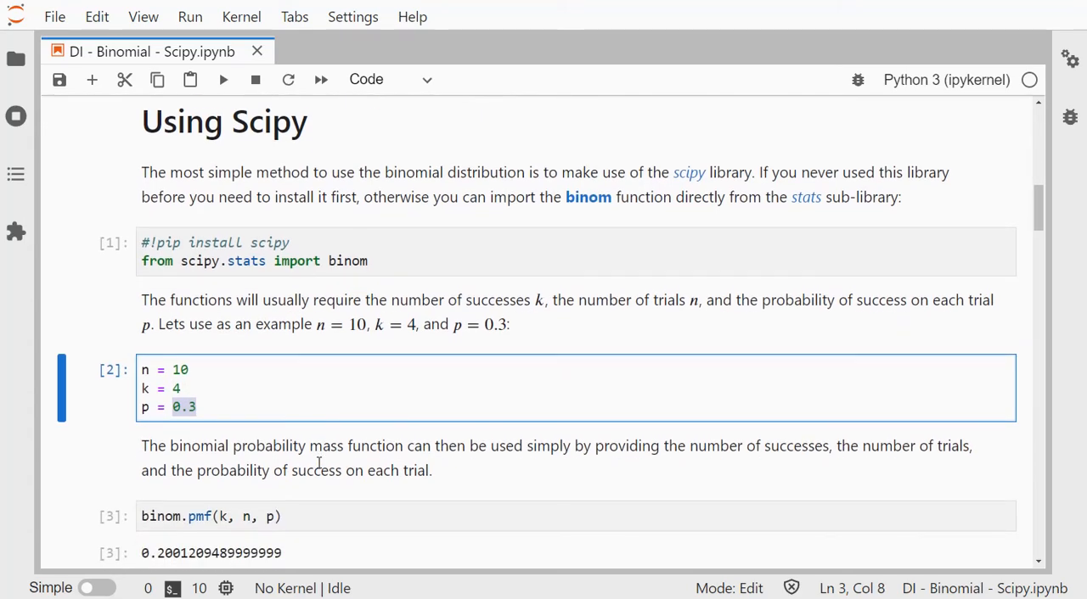
left_click(255, 261)
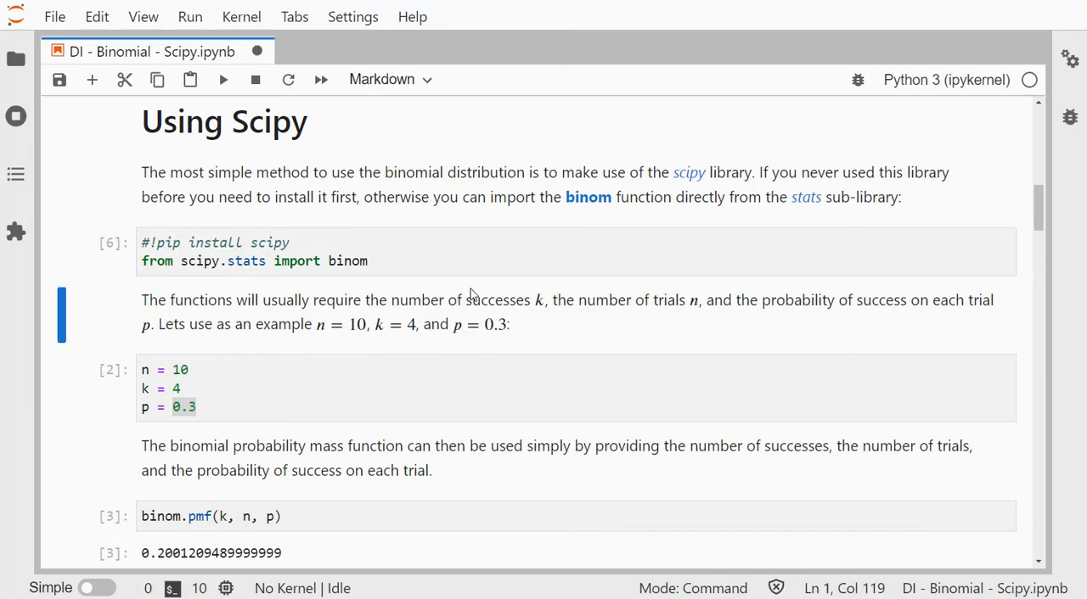
Restart the kernel, run up to that cell, then rerun the pmf cell giving 0.2001
left_click(241, 16)
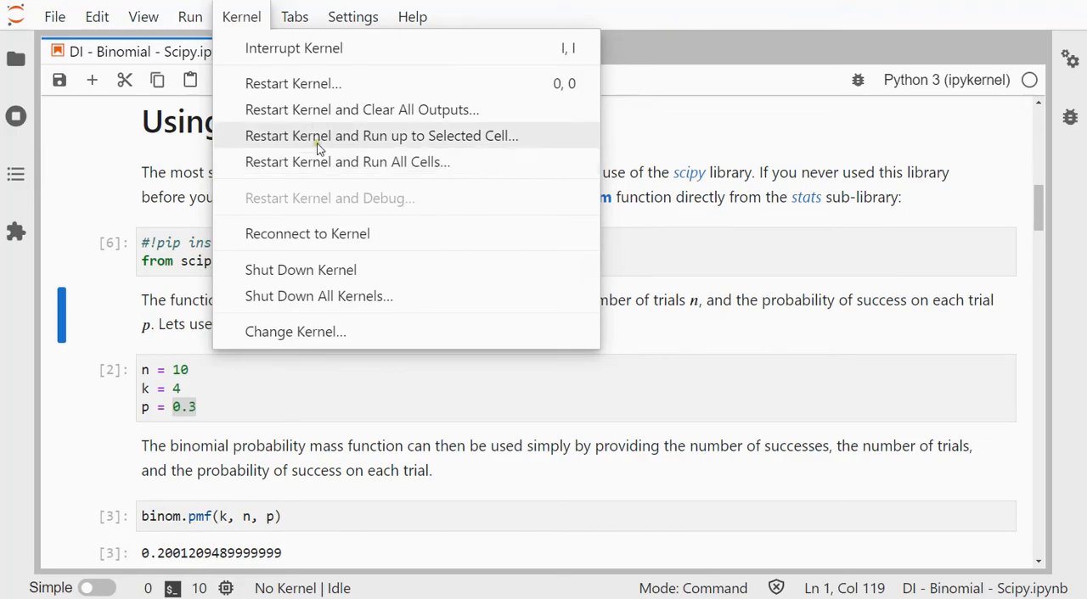
left_click(293, 83)
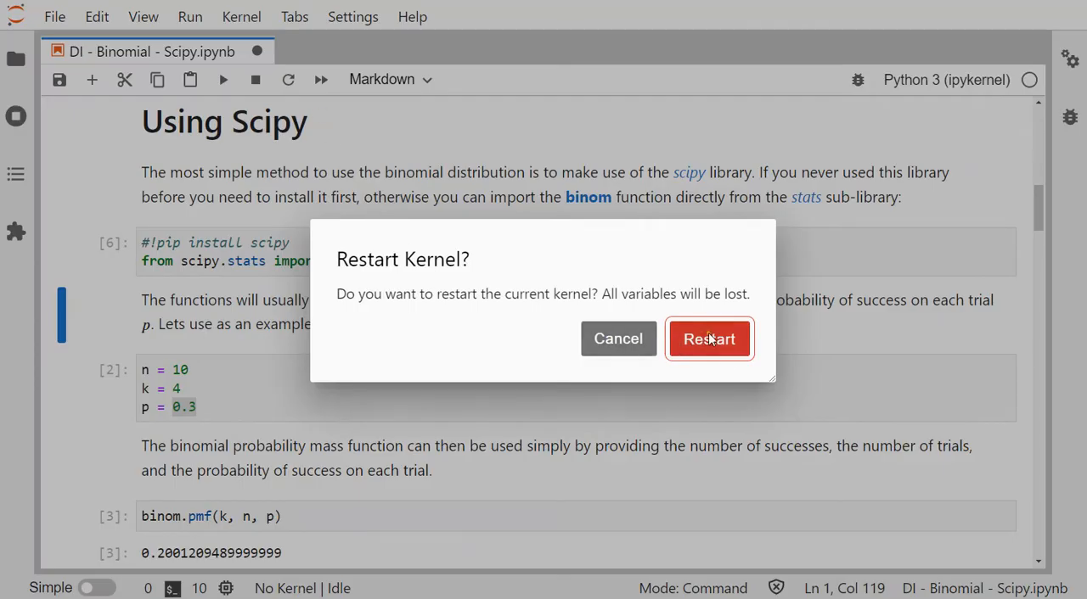
left_click(709, 338)
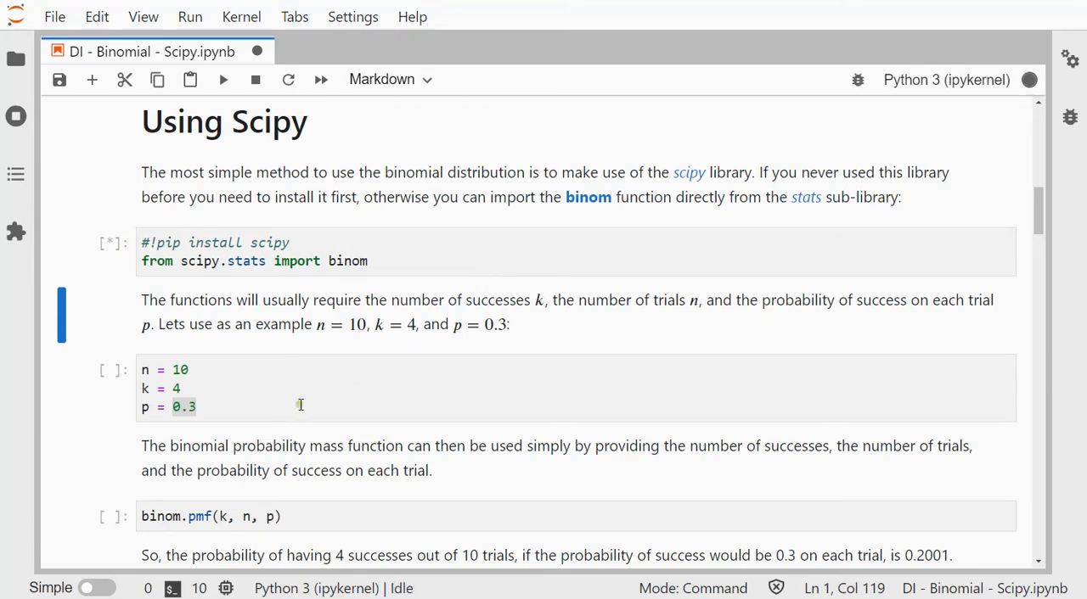
key("Shift+Enter")
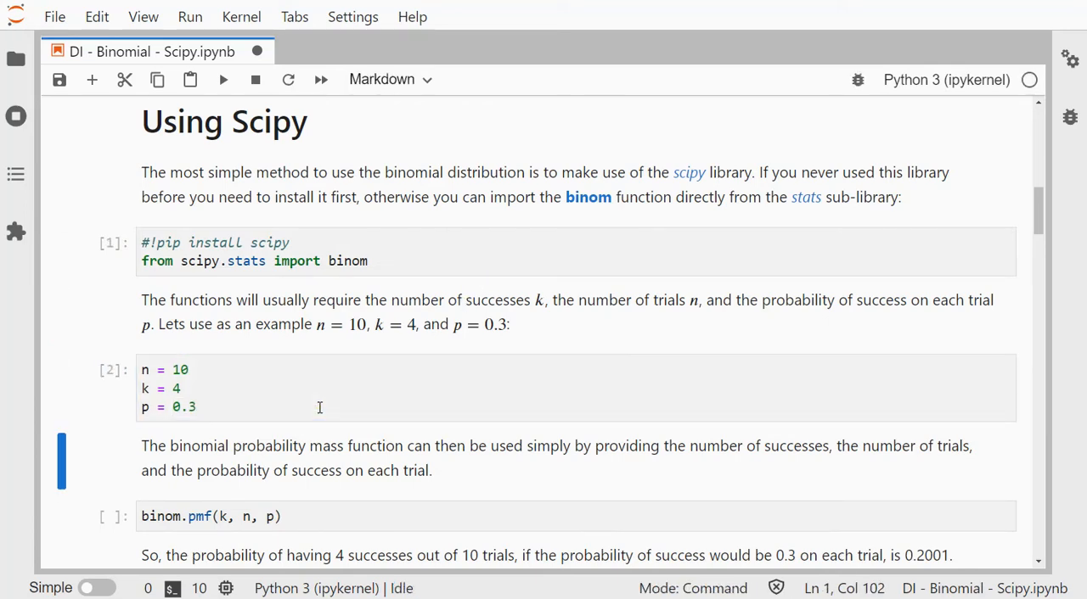
scroll("down", 3)
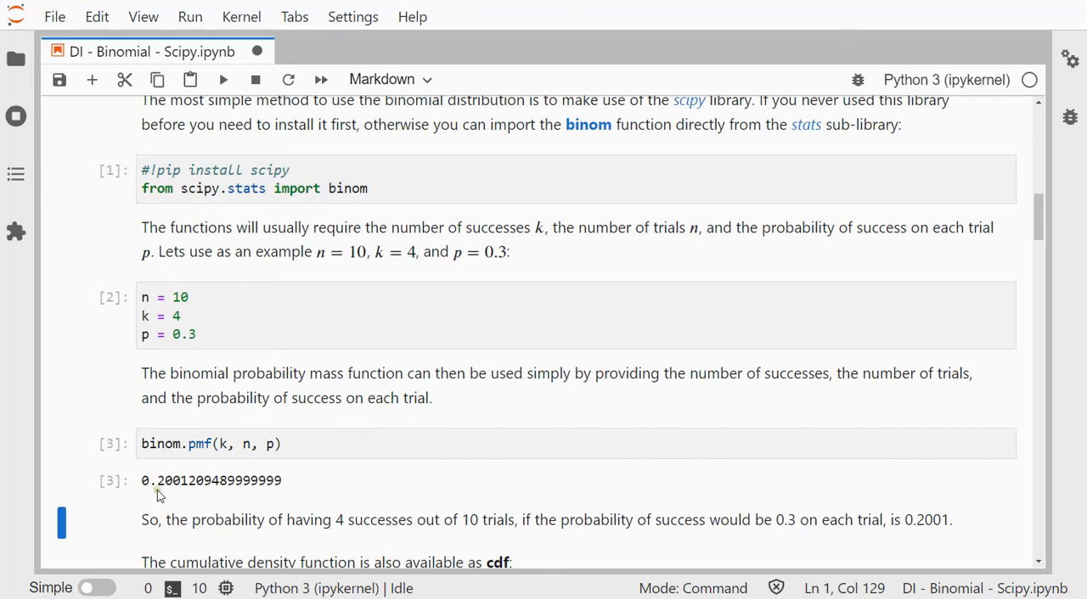
mouse_move(190, 495)
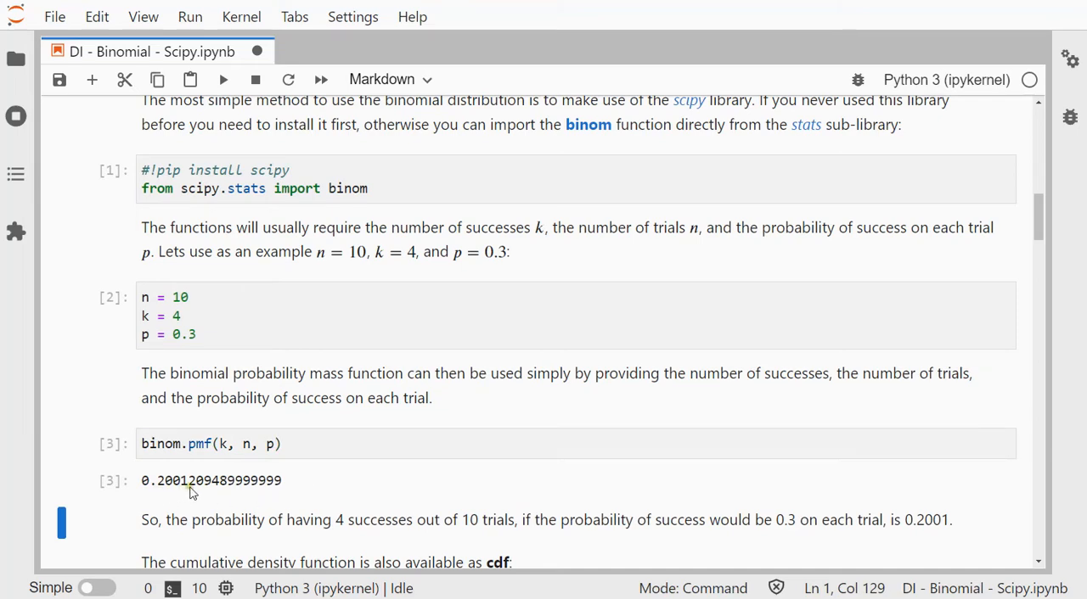
mouse_move(236, 532)
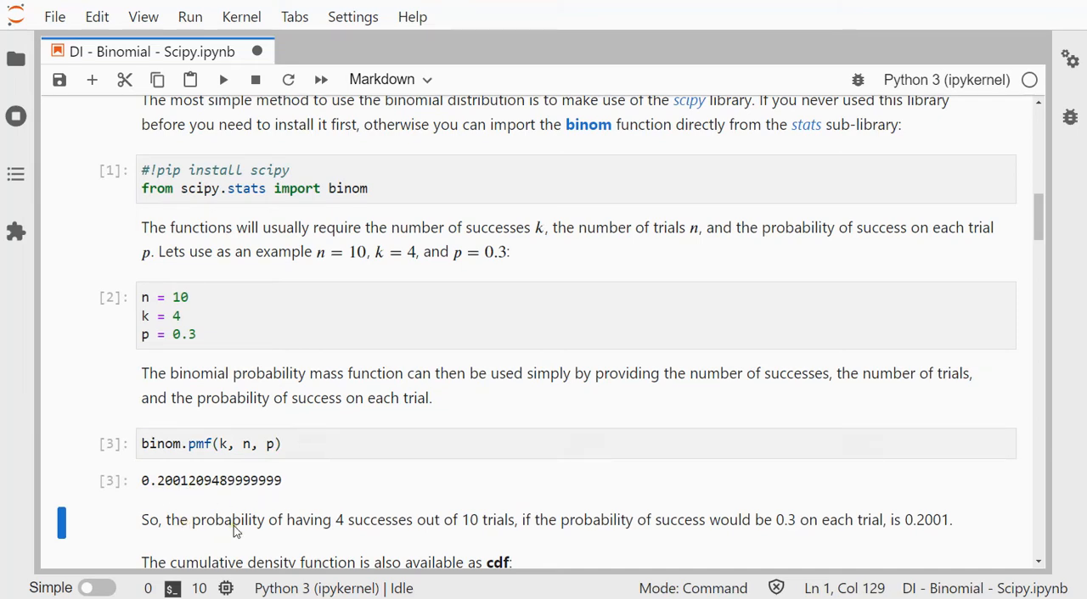
mouse_move(358, 534)
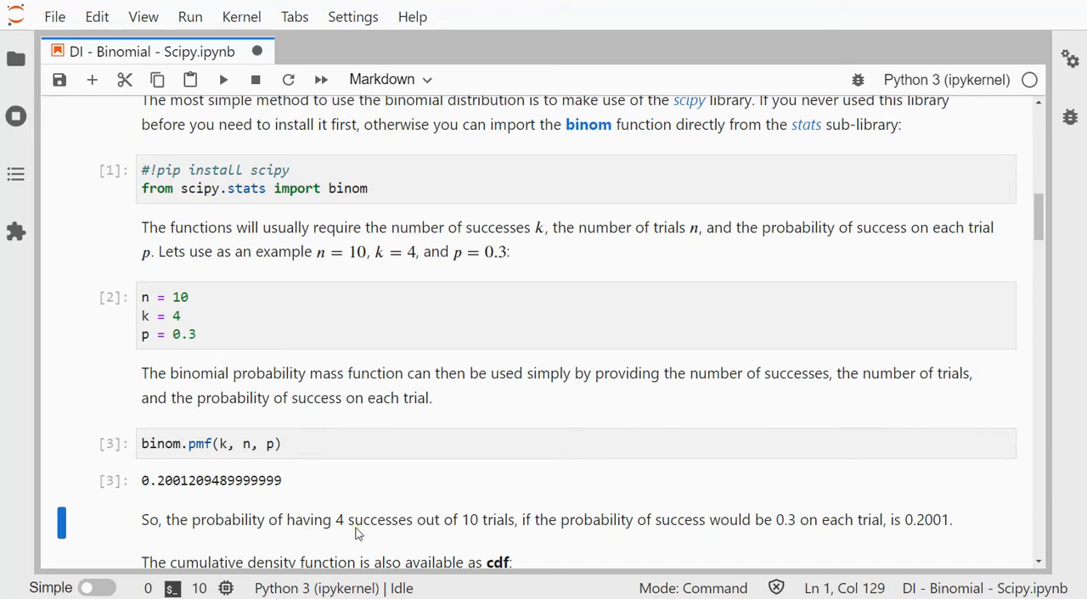
mouse_move(463, 538)
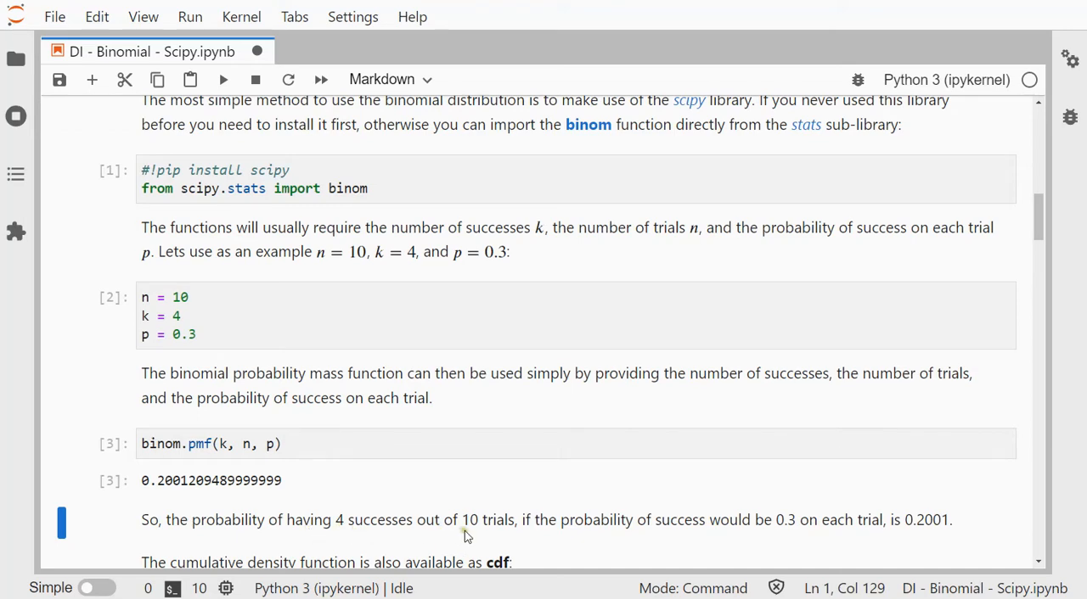
mouse_move(768, 534)
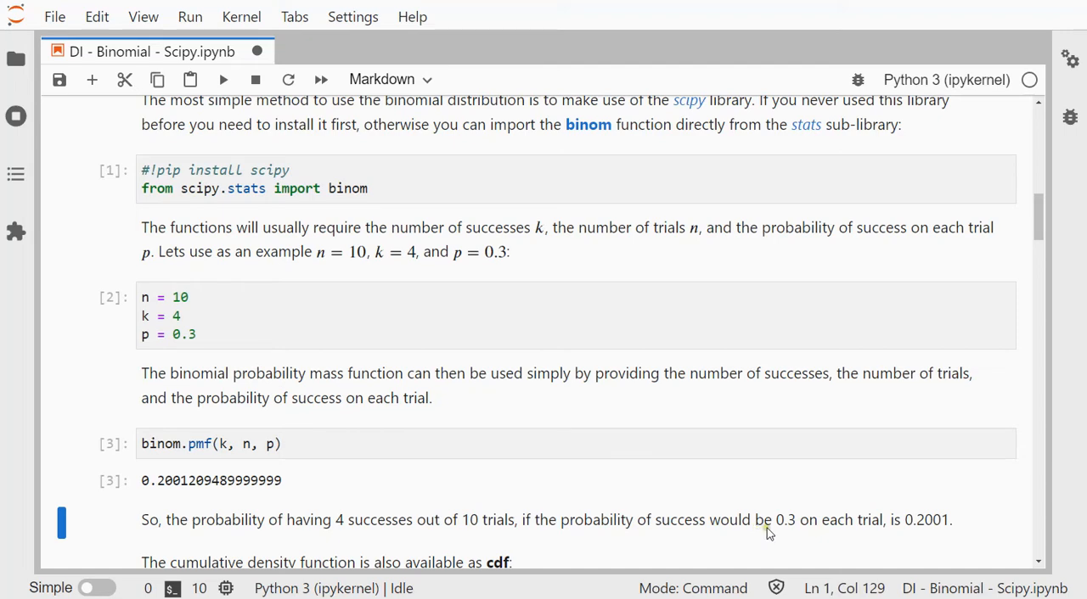
Save the Binomial Scipy notebook showing the pmf result 0.2001209489999999
key("ctrl+s")
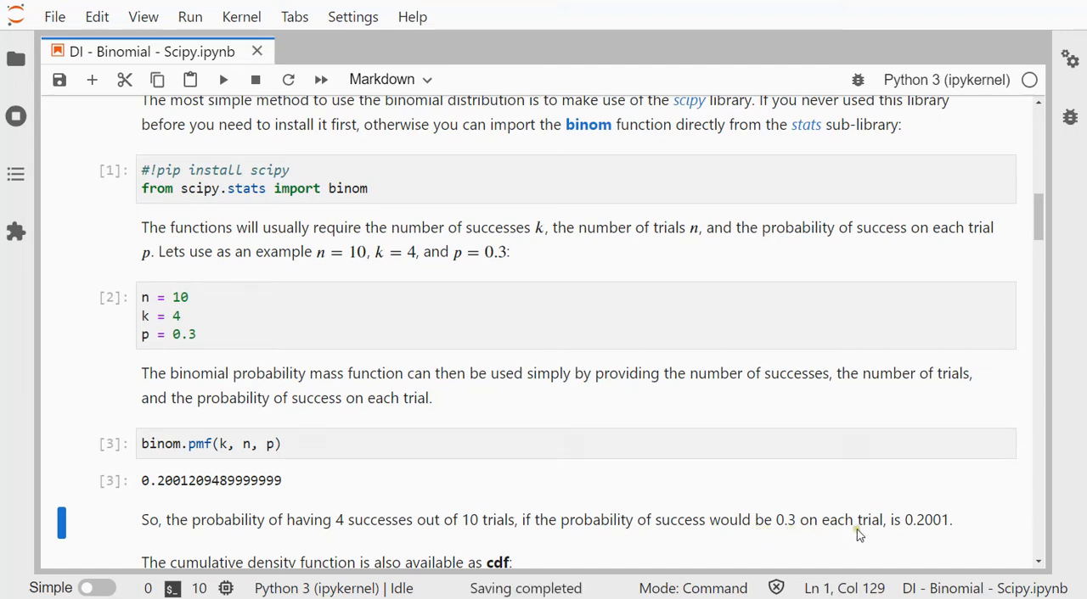
Select the binom.cdf(k, n, p) cell to get 0.8497 for 4 or fewer successes
scroll("down", 3)
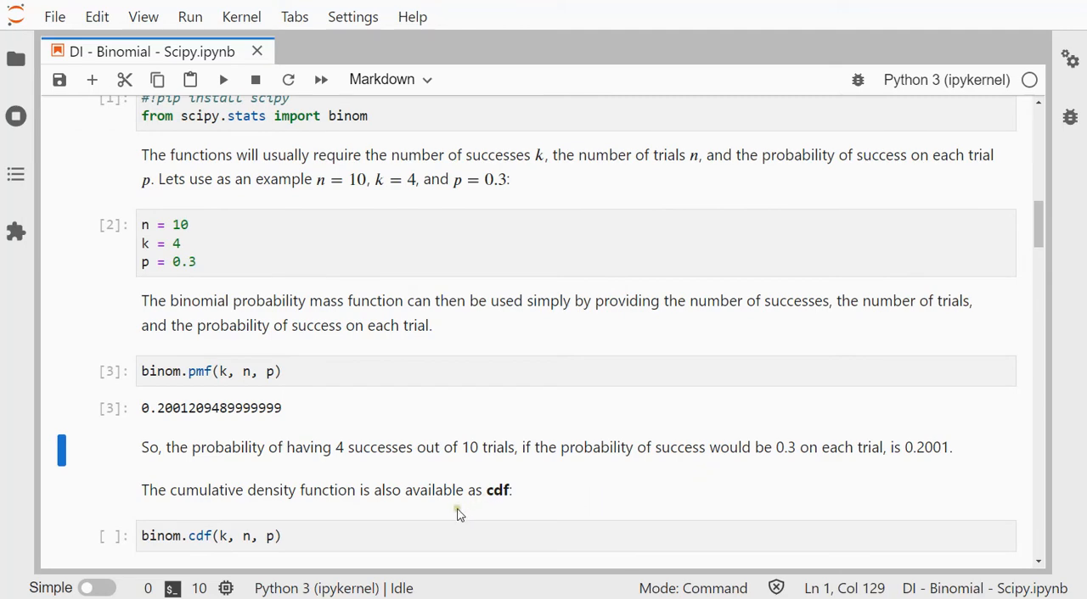
left_click(219, 536)
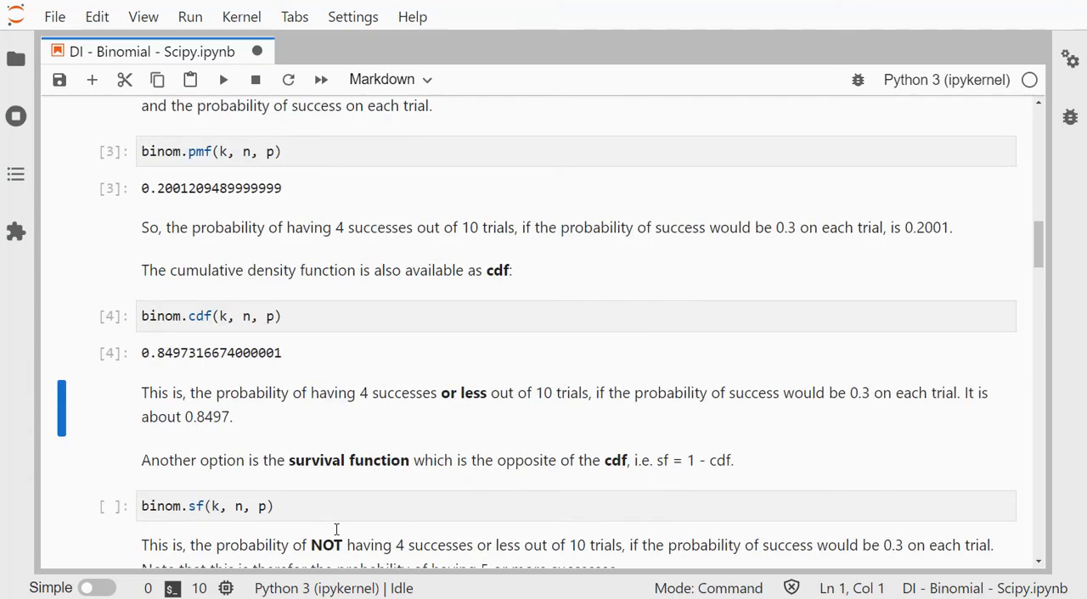
mouse_move(173, 366)
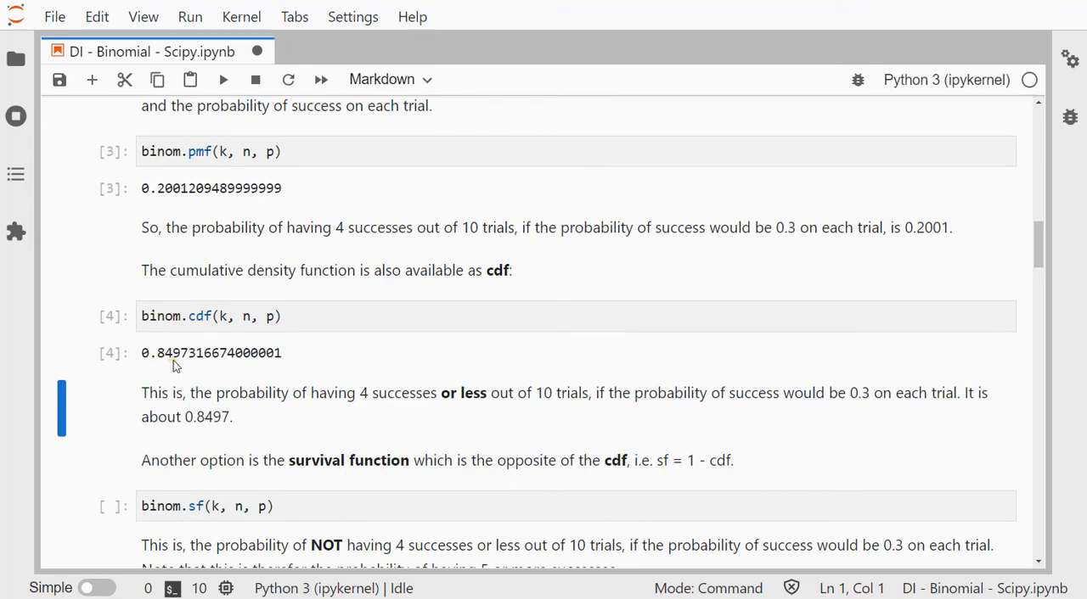
mouse_move(301, 413)
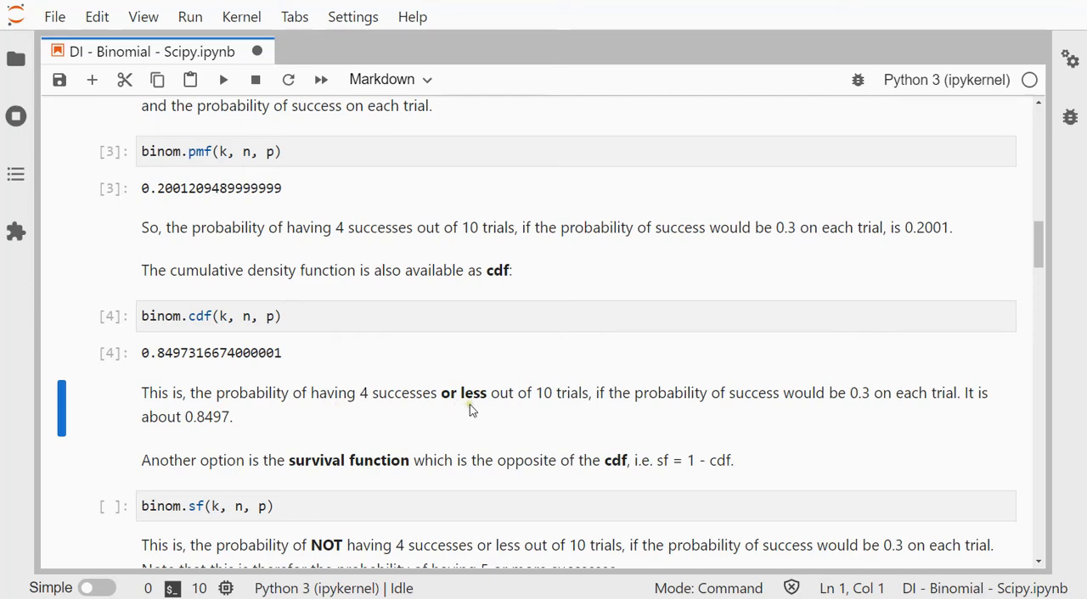
mouse_move(518, 413)
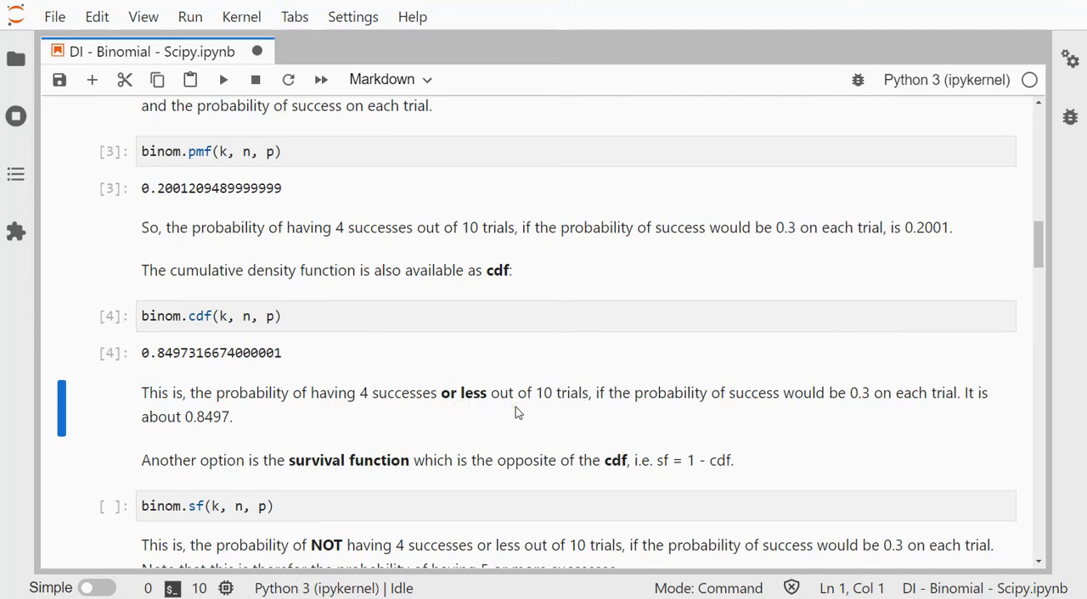
mouse_move(517, 475)
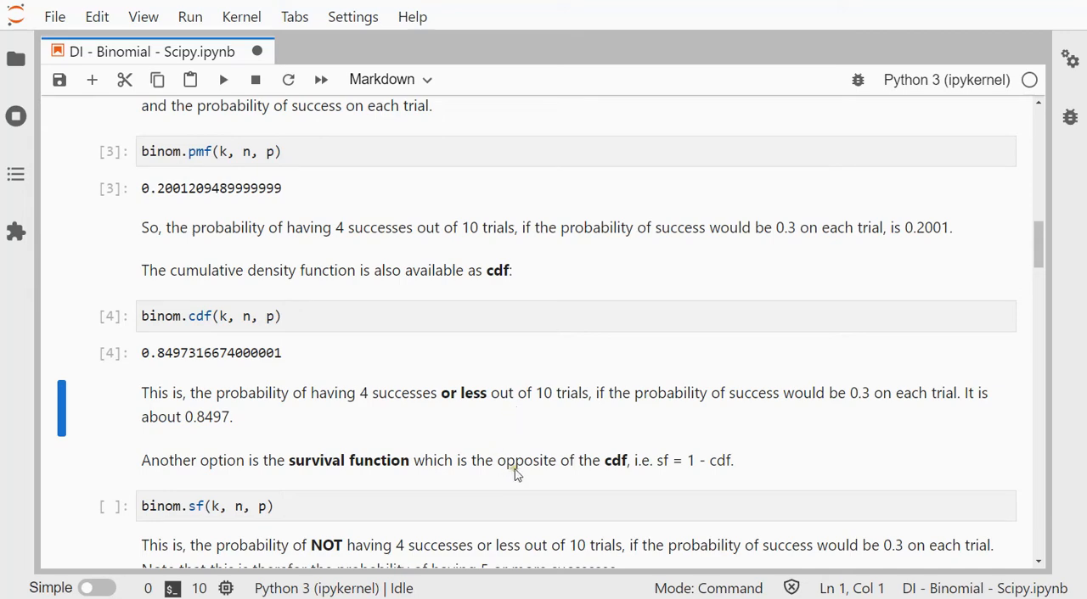
mouse_move(399, 465)
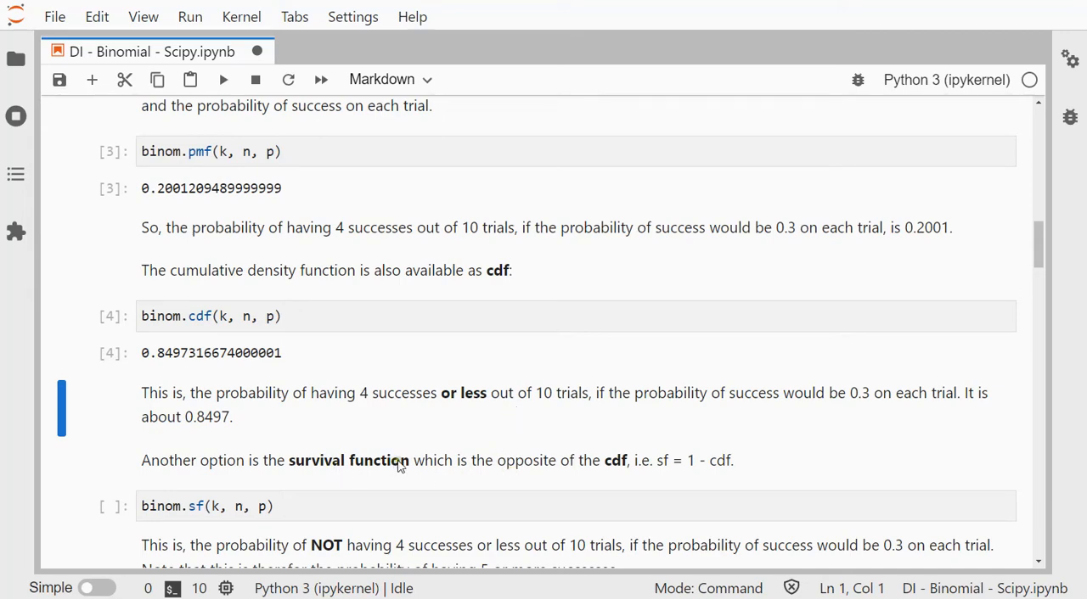
mouse_move(730, 472)
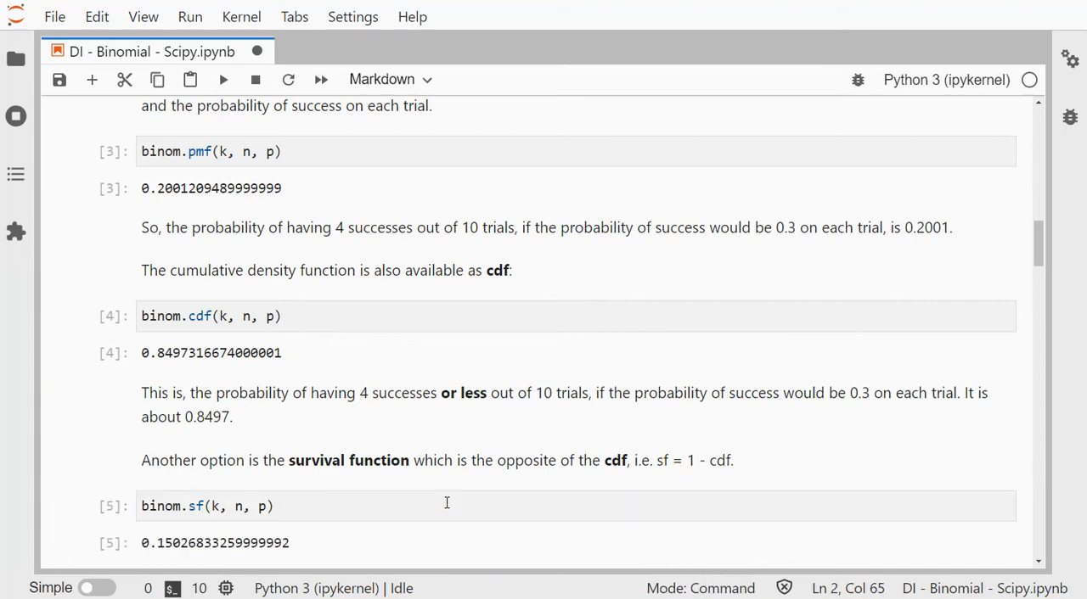
mouse_move(211, 361)
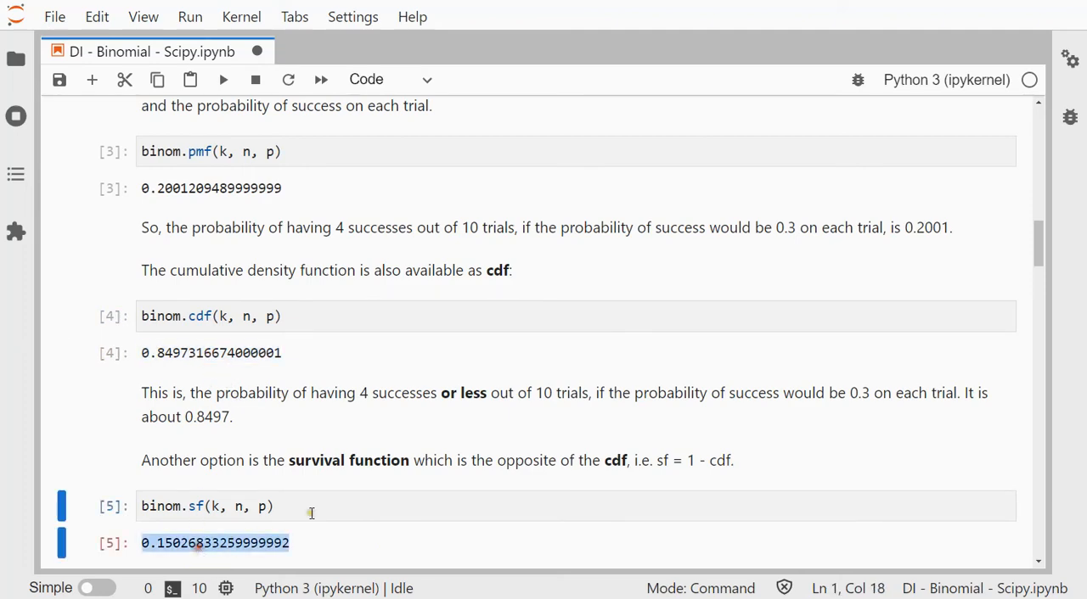
Scroll down to the binom.sf(k, n, p) cell and its 0.1503 result
scroll("down", 3)
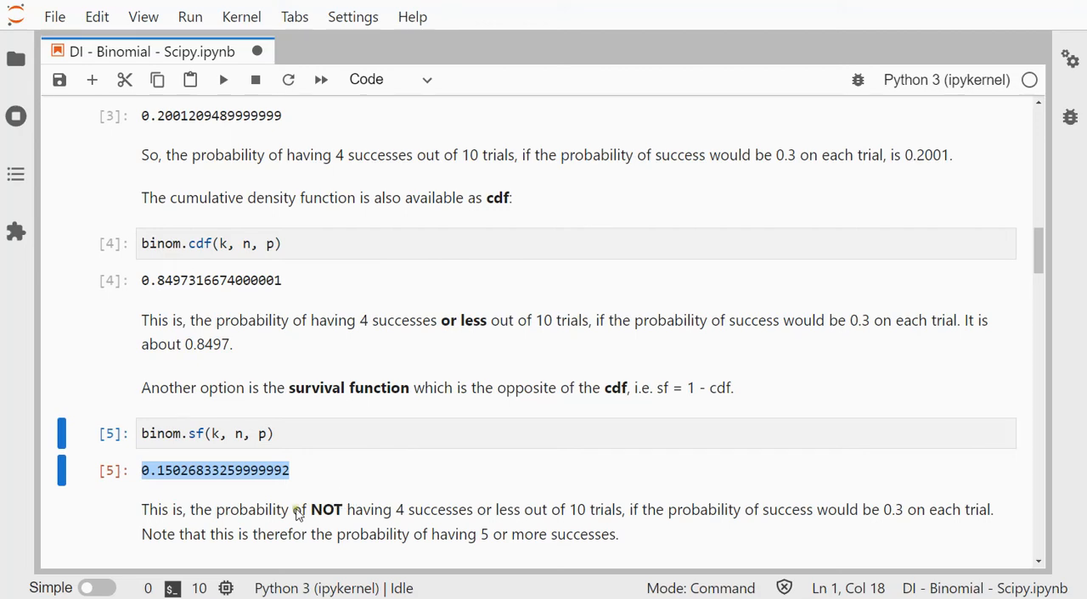
mouse_move(327, 525)
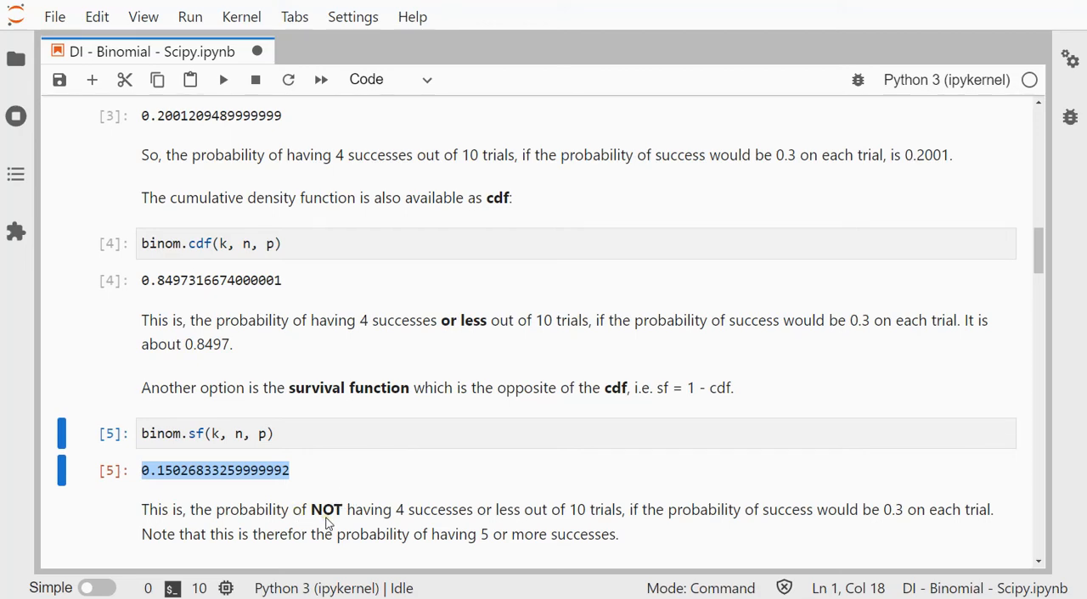
mouse_move(483, 491)
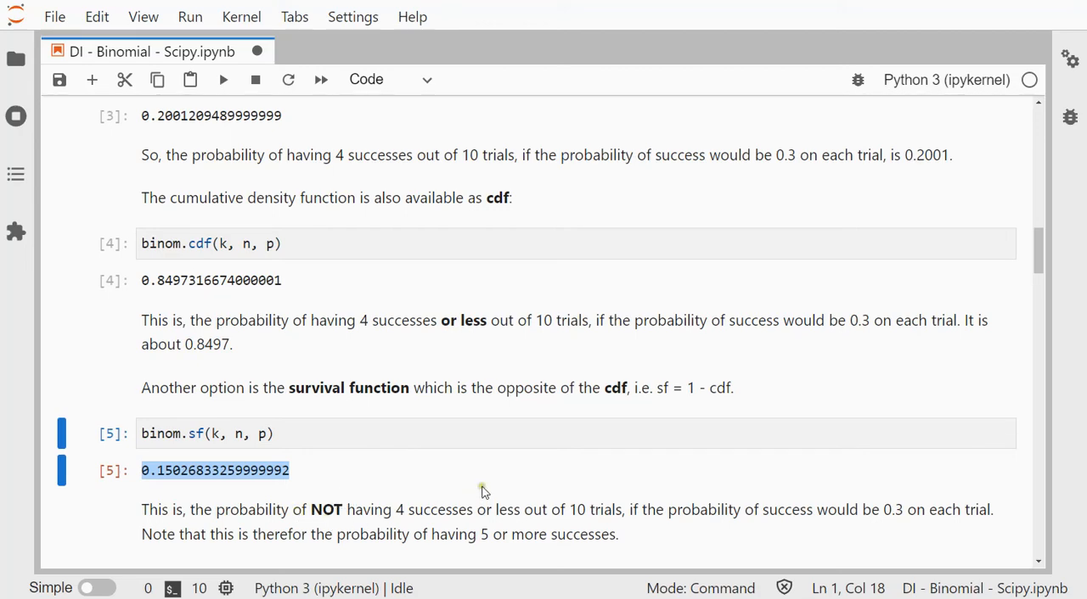
Scroll through the dice-roll derivation to the closing binomial probability mass function formula
scroll("down", 3)
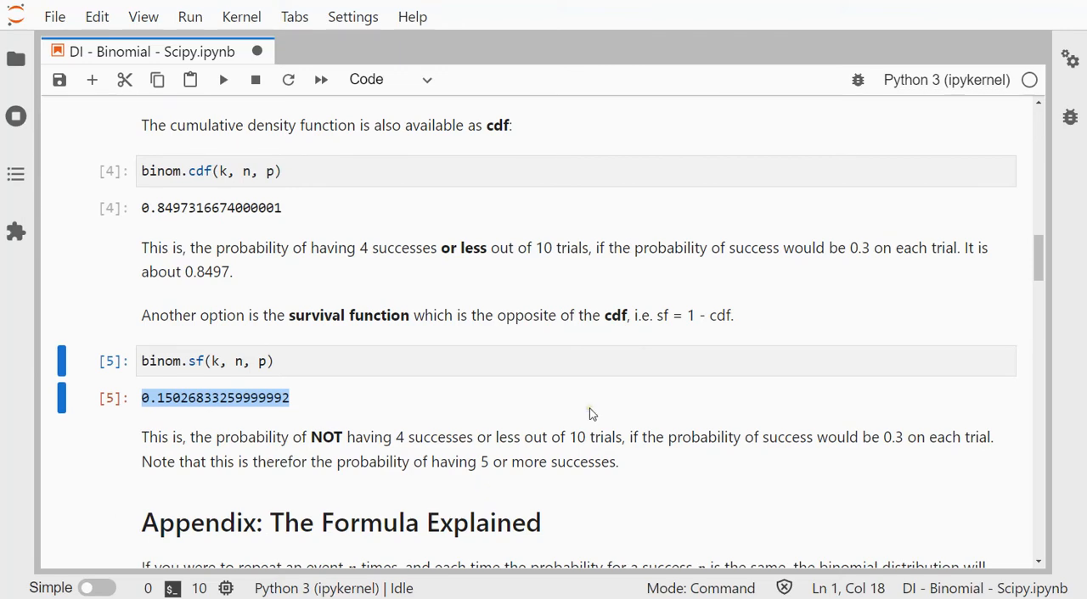
scroll("down", 3)
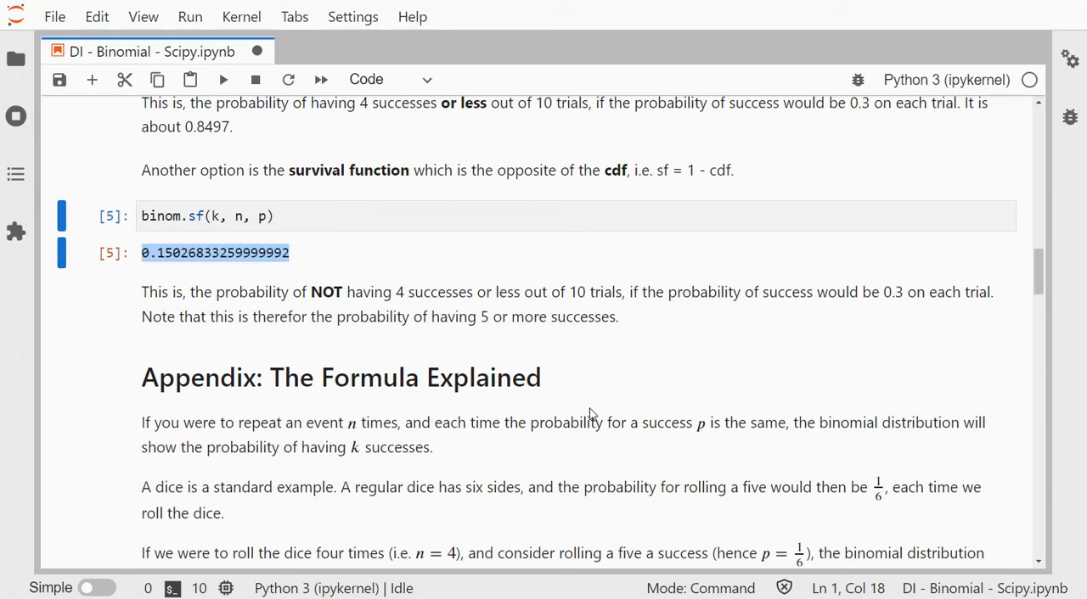
scroll("down", 3)
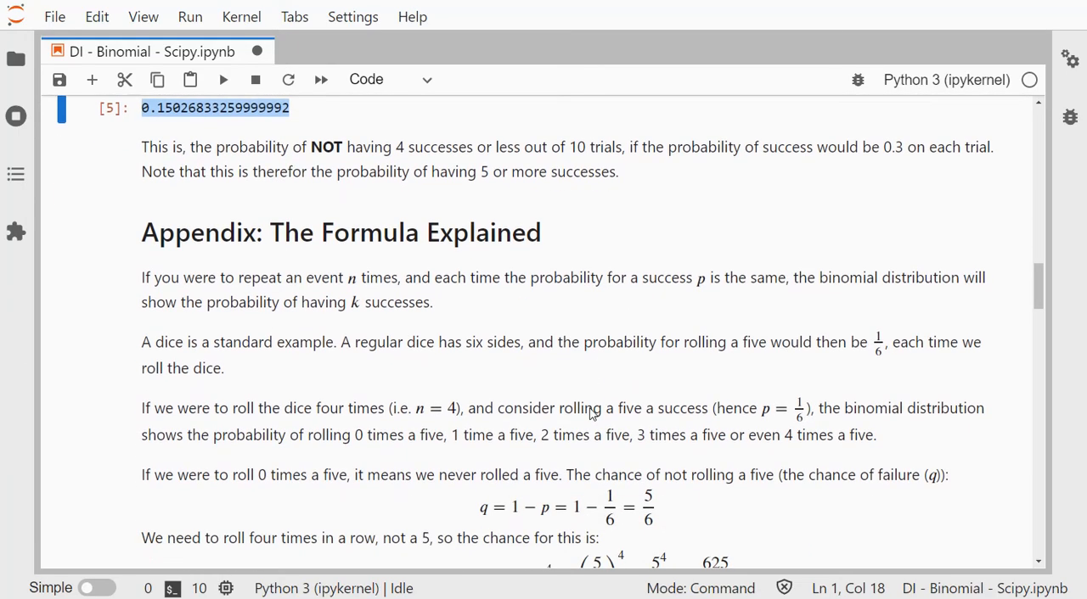
scroll("down", 3)
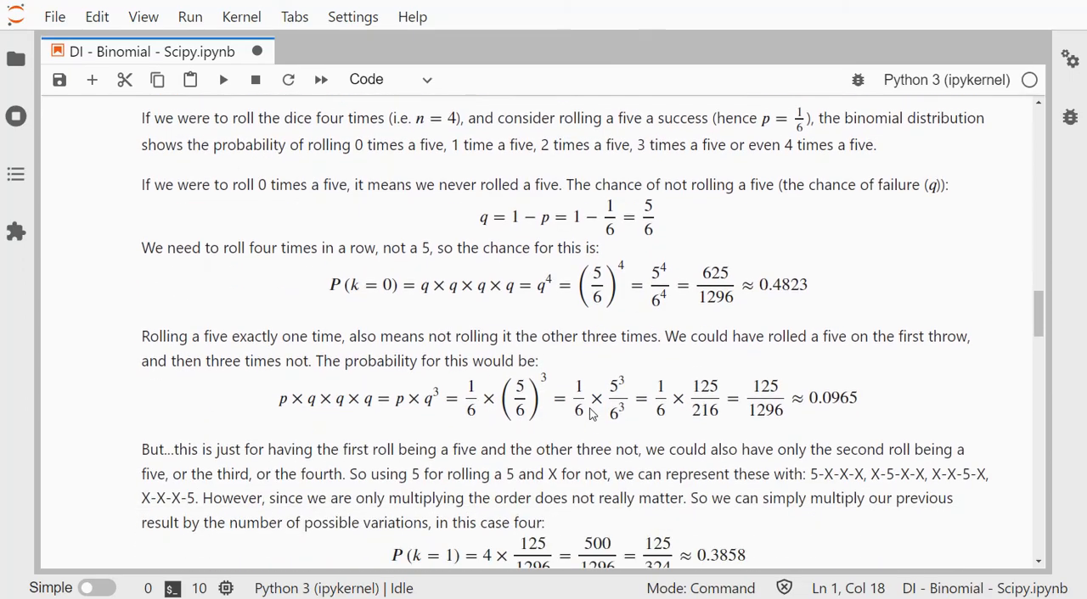
scroll("down", 3)
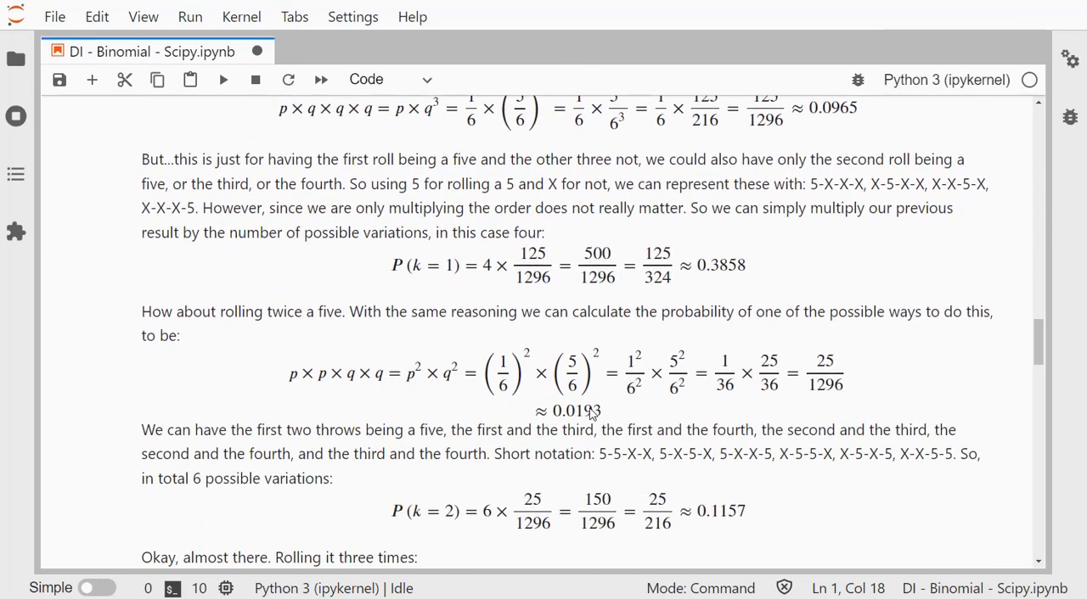
scroll("down", 3)
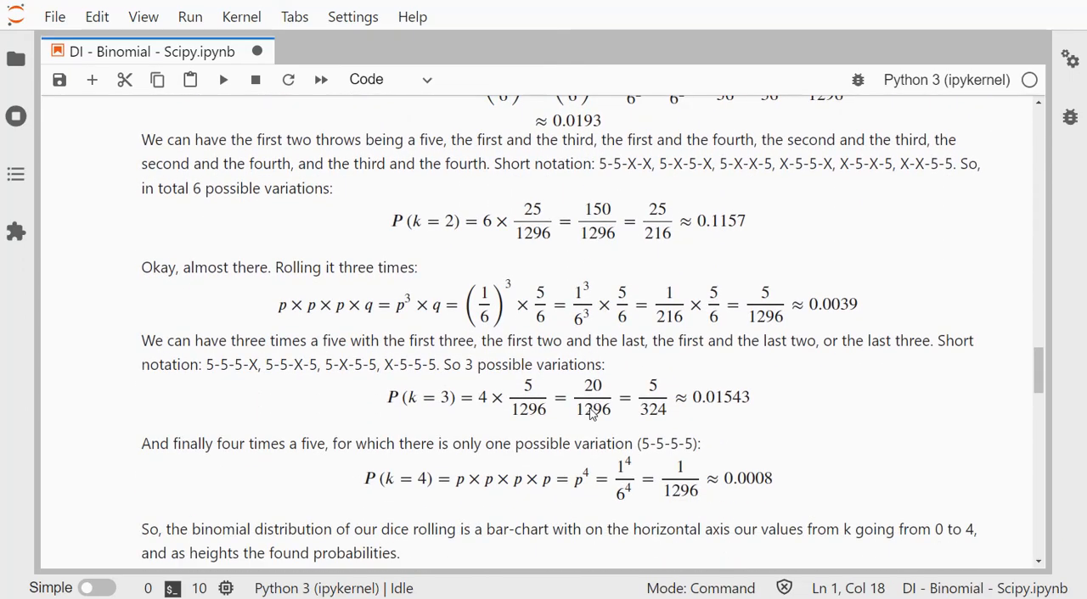
scroll("down", 3)
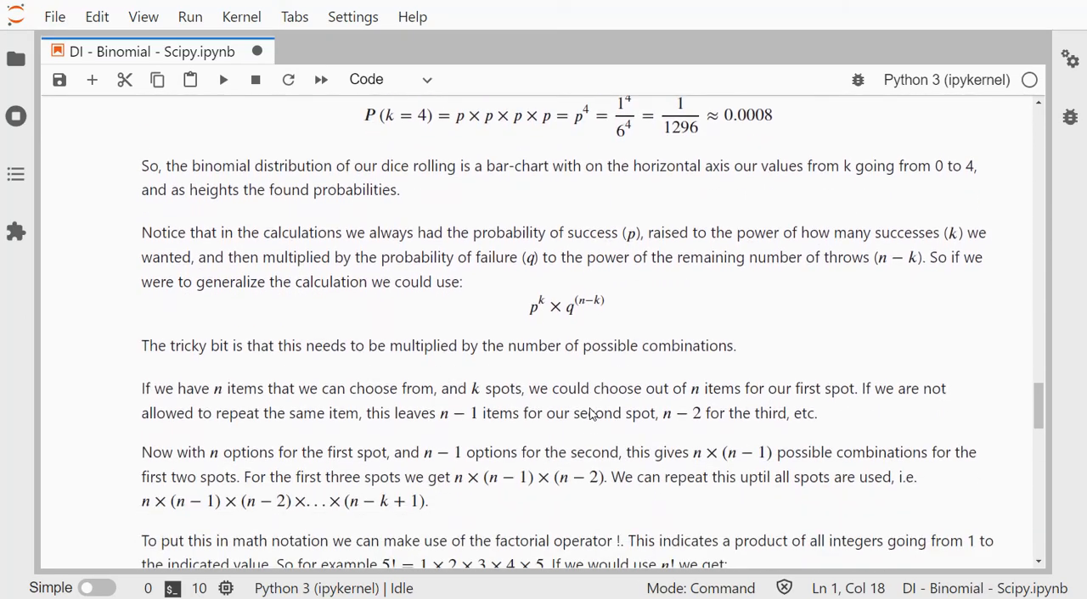
scroll("down", 3)
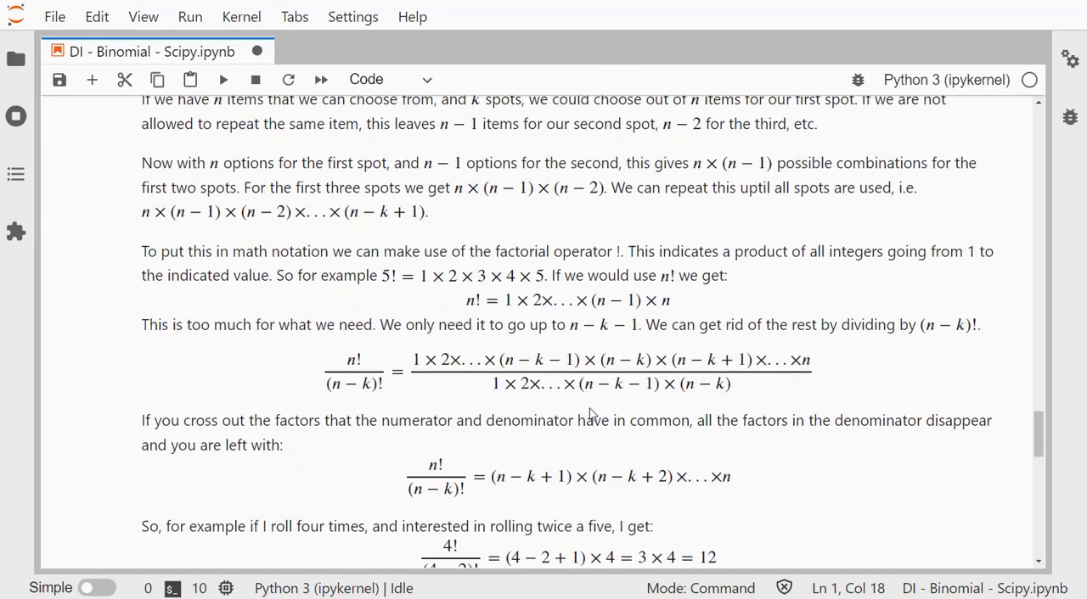
scroll("down", 3)
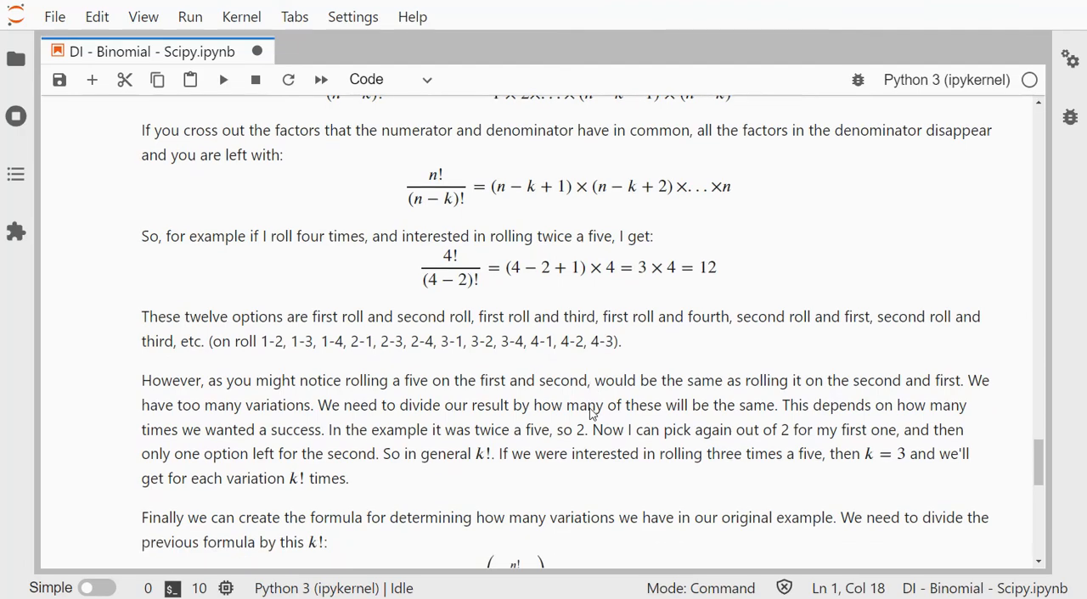
scroll("down", 3)
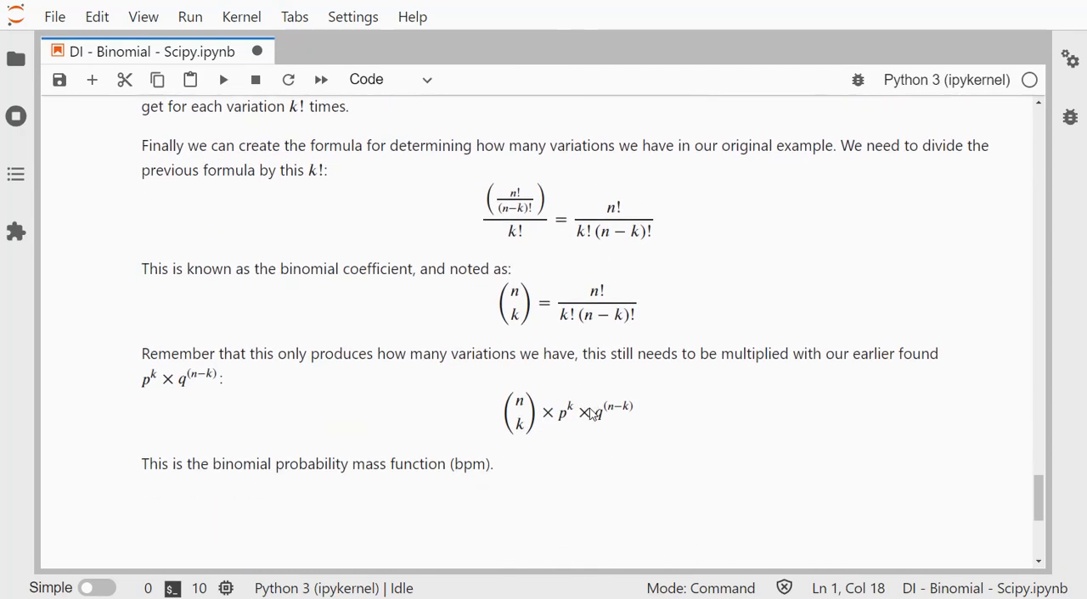
scroll("down", 3)
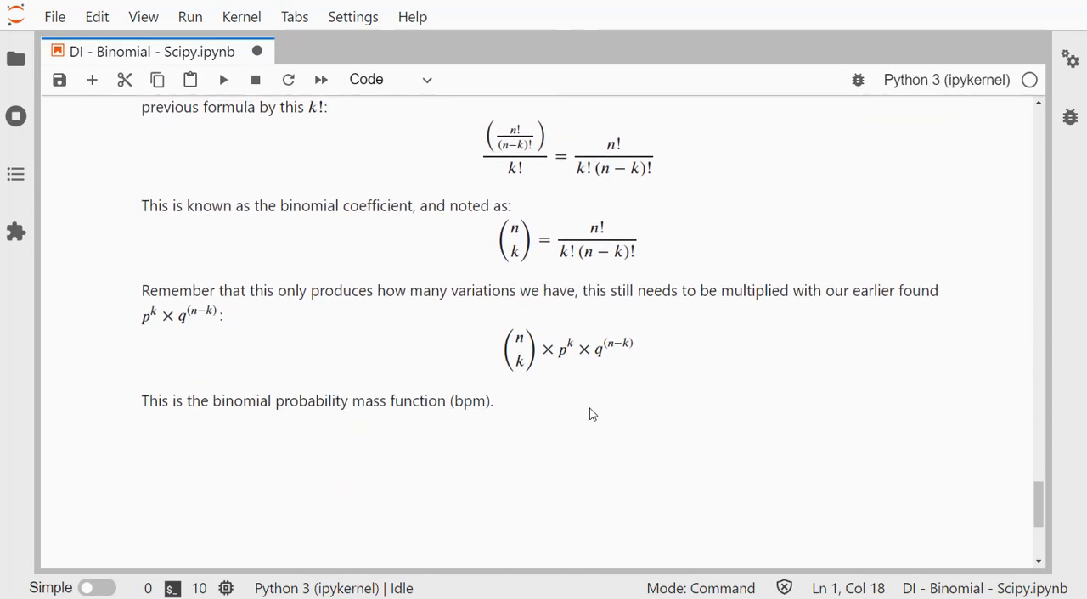